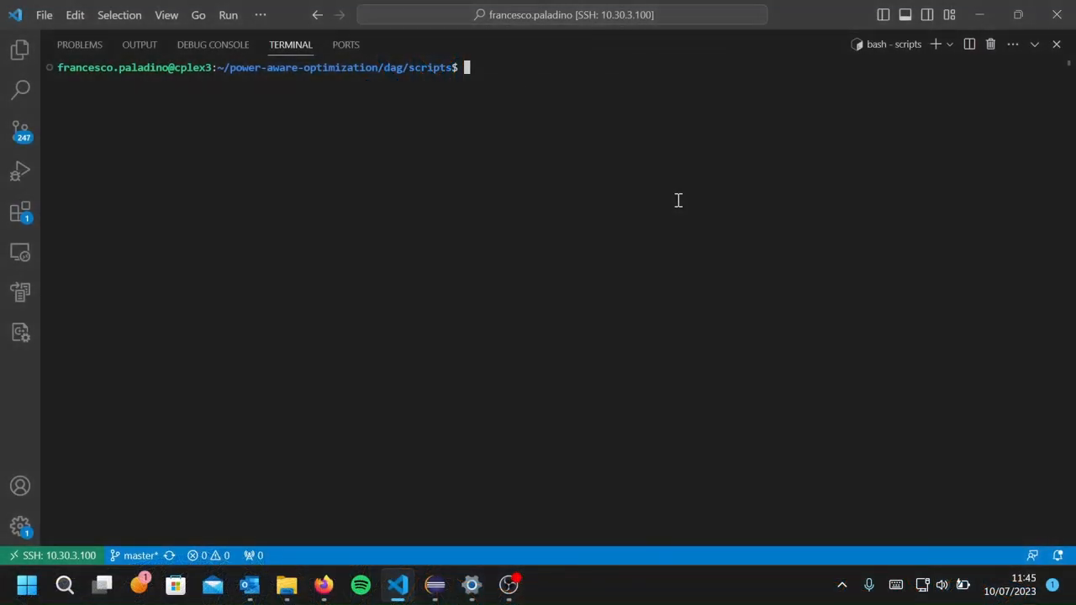
Step: Run ../dag --help in the terminal to print the optimizer's option list
{"action": "type", "text": ".."}
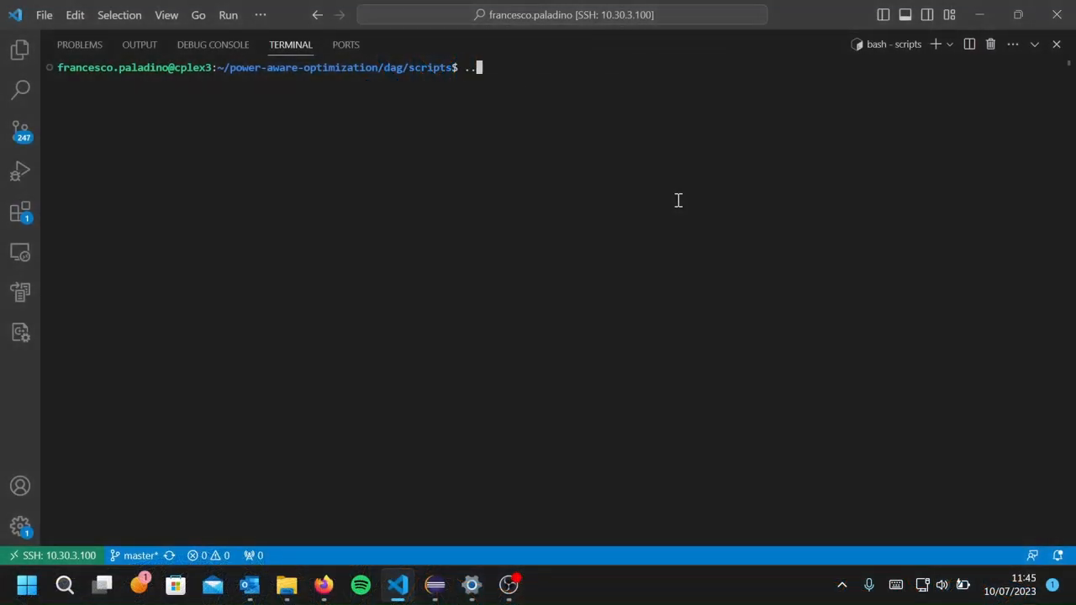
{"action": "type", "text": "/dag"}
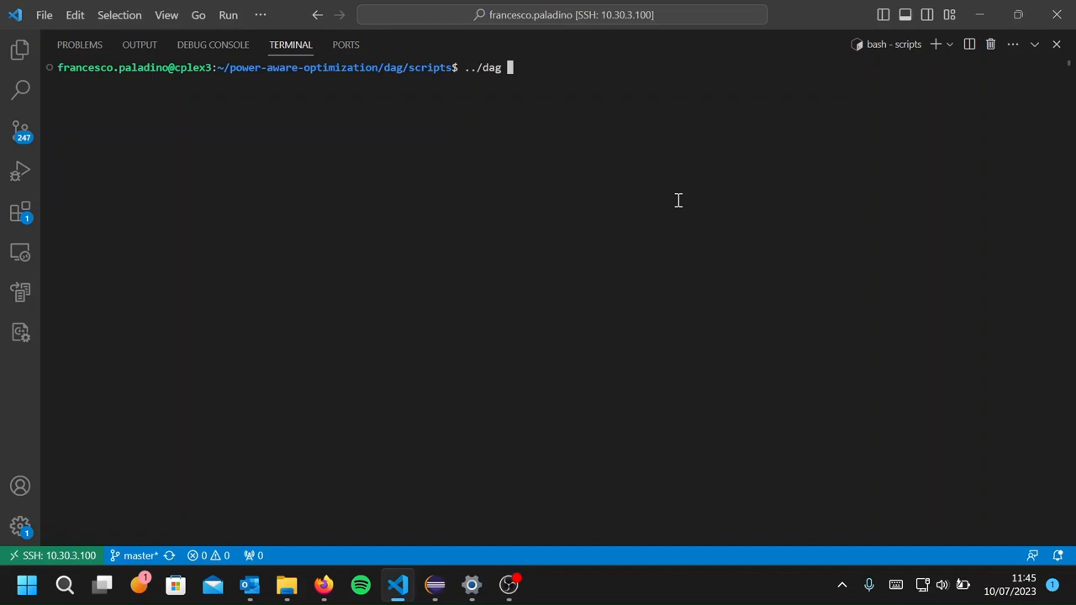
{"action": "type", "text": "--h"}
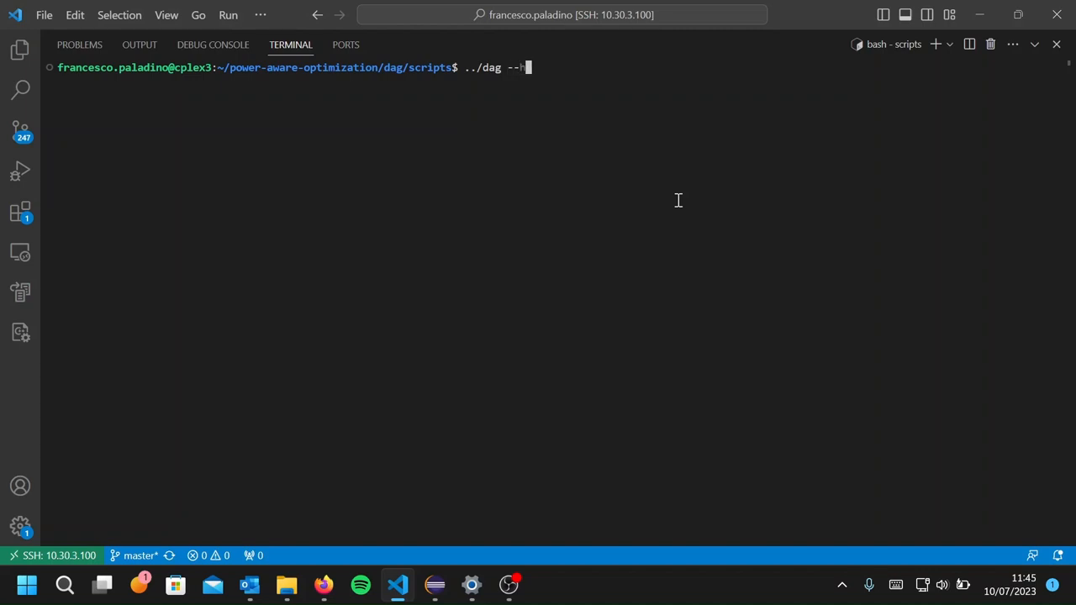
{"action": "type", "text": "elp"}
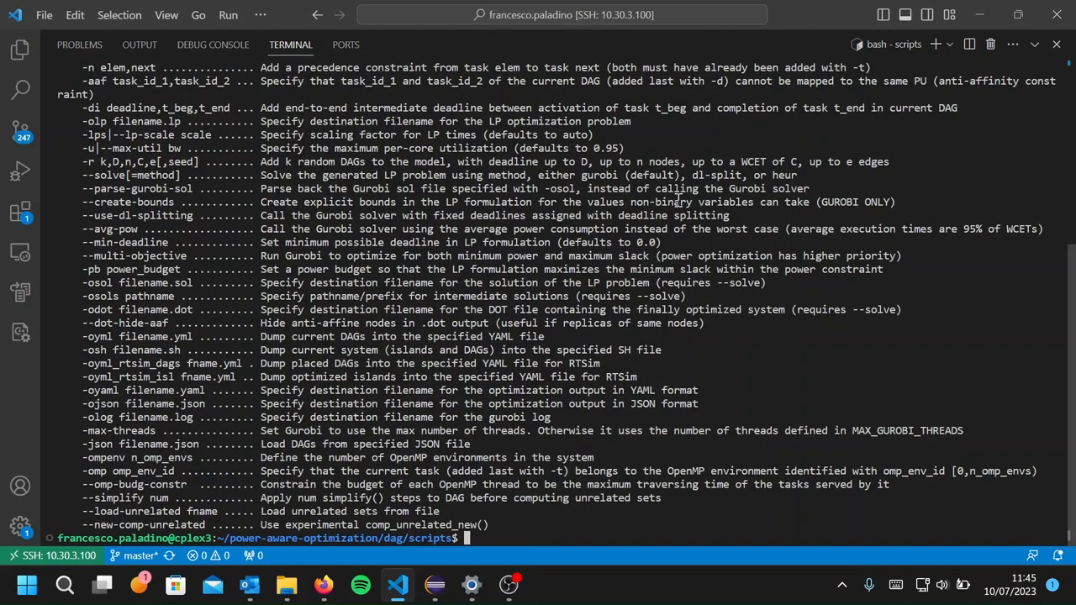
{"action": "mouse_move", "coordinate": [314, 331]}
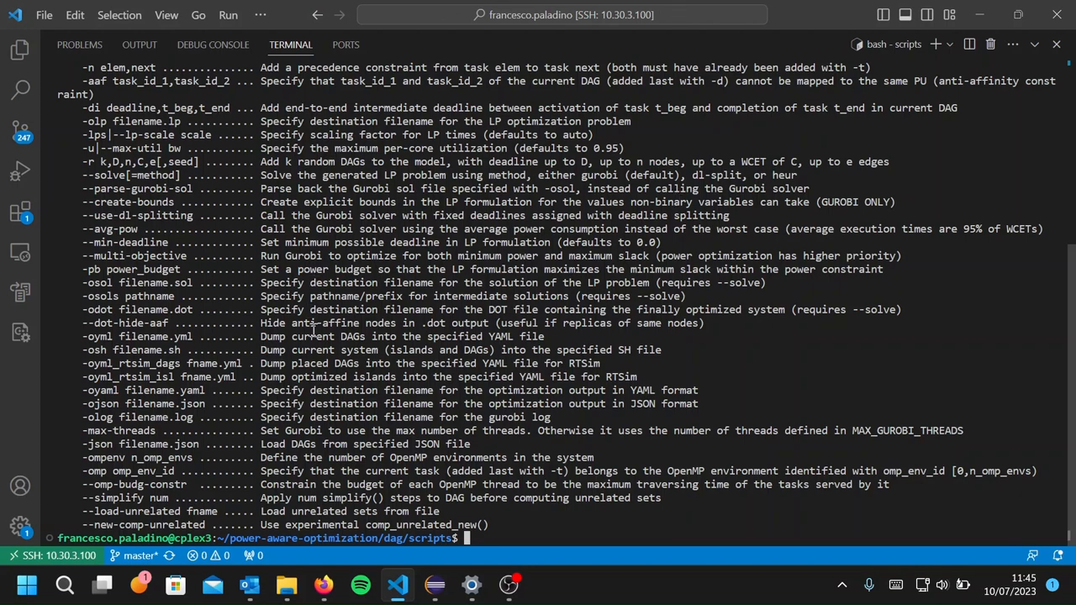
{"action": "mouse_move", "coordinate": [350, 264]}
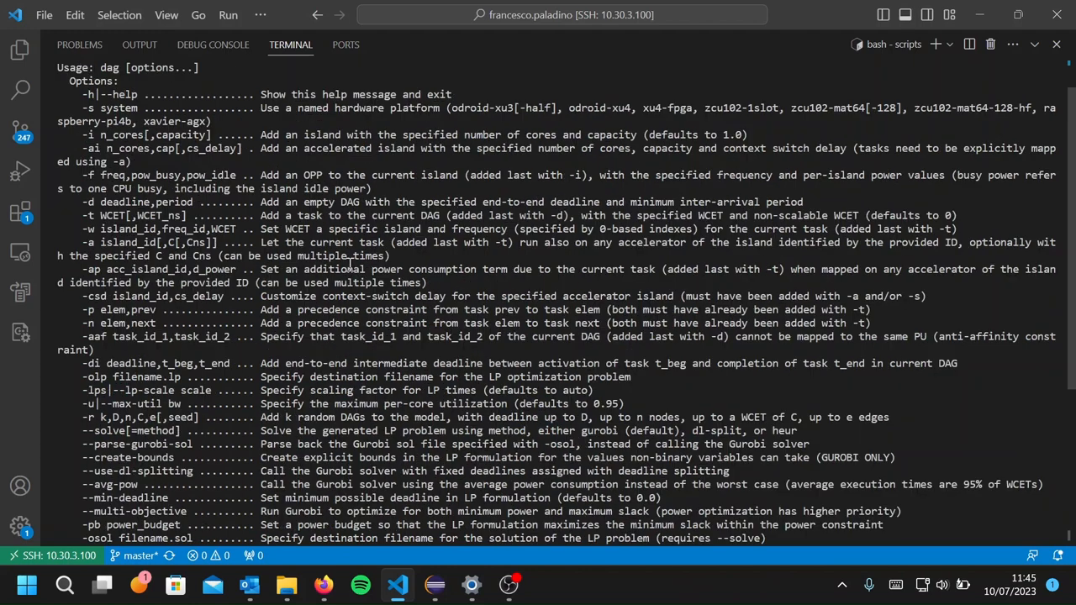
Step: View the test_fpga_1.pdf DAG with its 120 ms deadline, then start a terminal history search
{"action": "scroll", "scroll_direction": "down", "scroll_amount": 3}
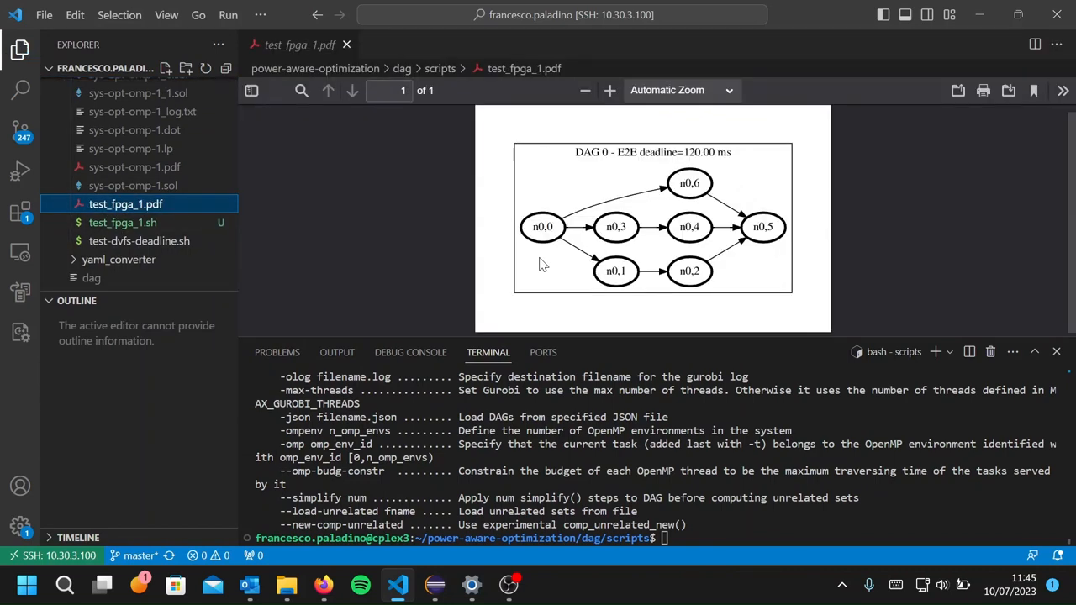
{"action": "mouse_move", "coordinate": [562, 282]}
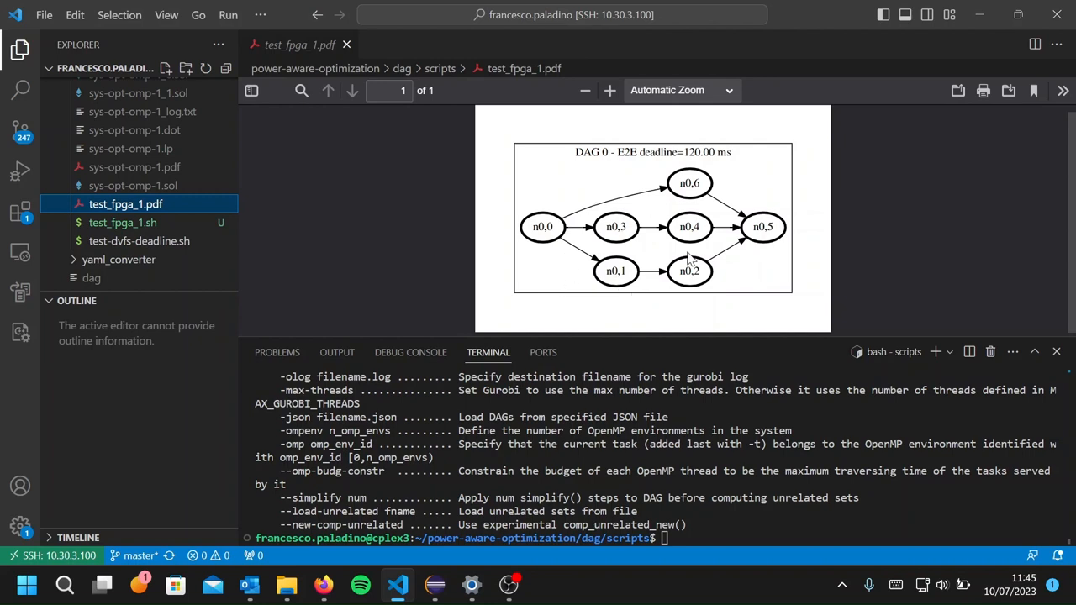
{"action": "mouse_move", "coordinate": [710, 263]}
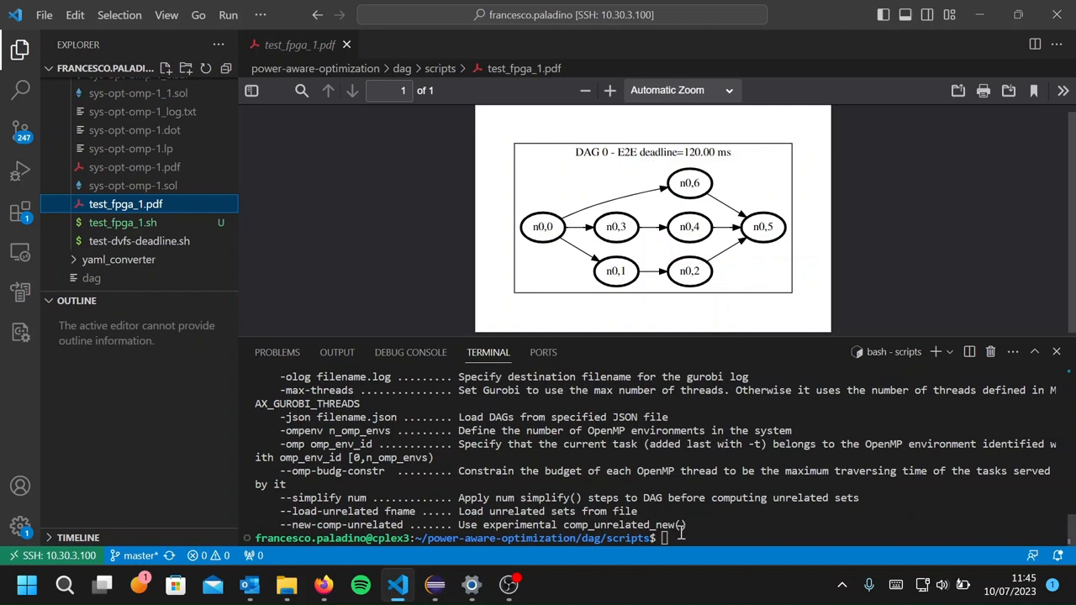
{"action": "key", "text": "ctrl+r"}
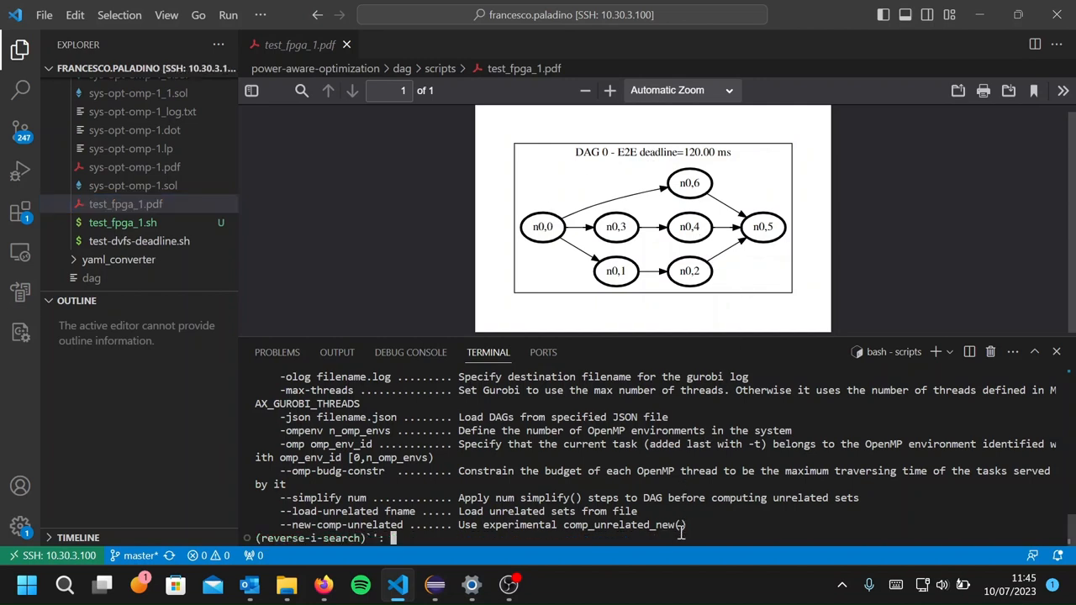
Step: Print test_fpga_1.sh with cat and point out its platform option
{"action": "type", "text": "cat test_fpga_1.sh"}
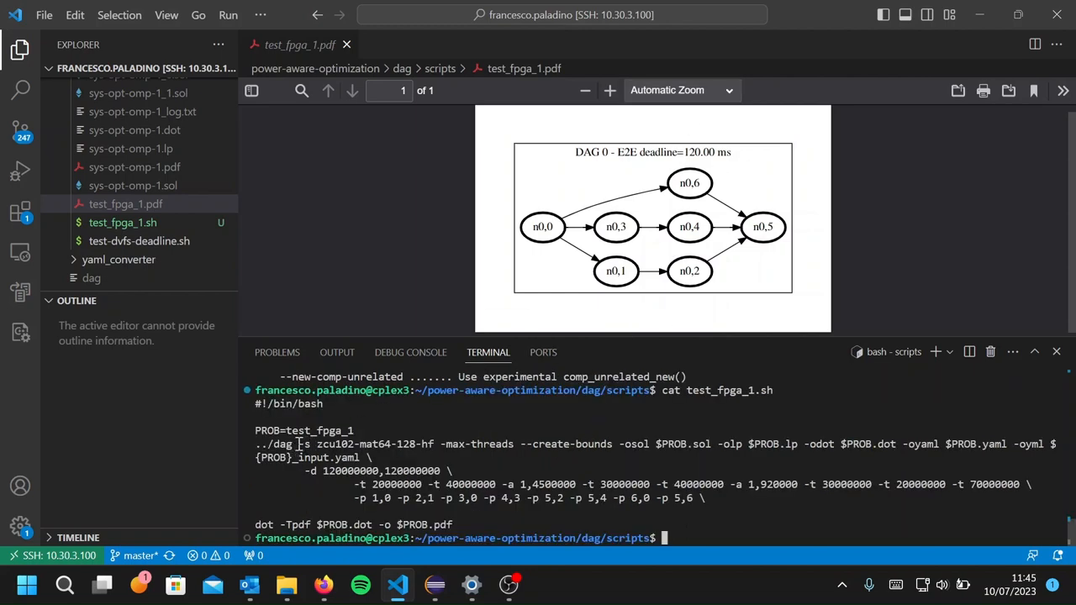
{"action": "double_click", "coordinate": [305, 443]}
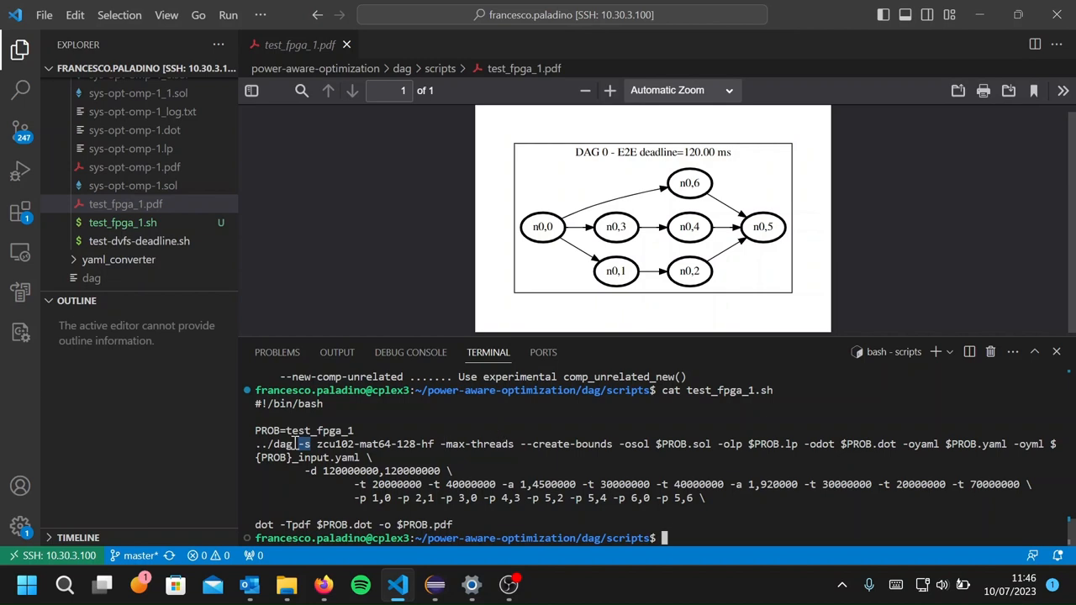
{"action": "mouse_move", "coordinate": [505, 444]}
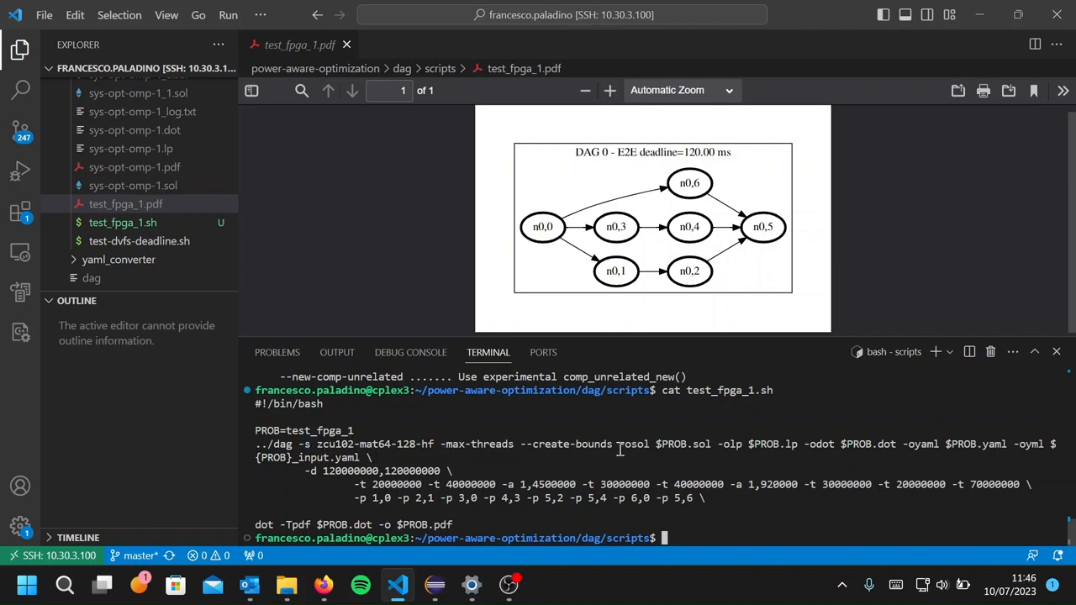
{"action": "mouse_move", "coordinate": [633, 450]}
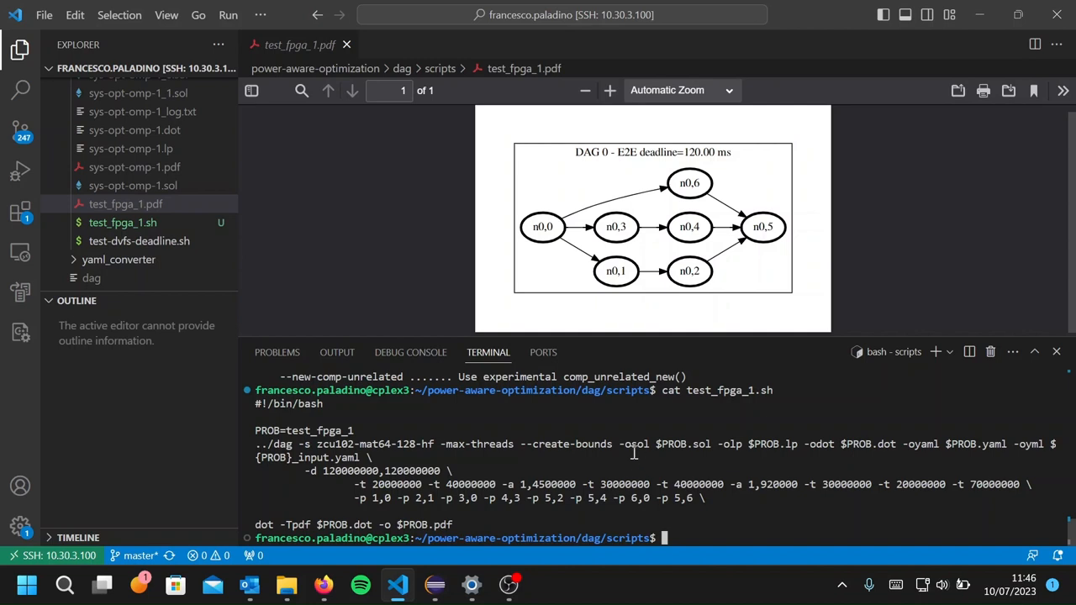
{"action": "mouse_move", "coordinate": [630, 450]}
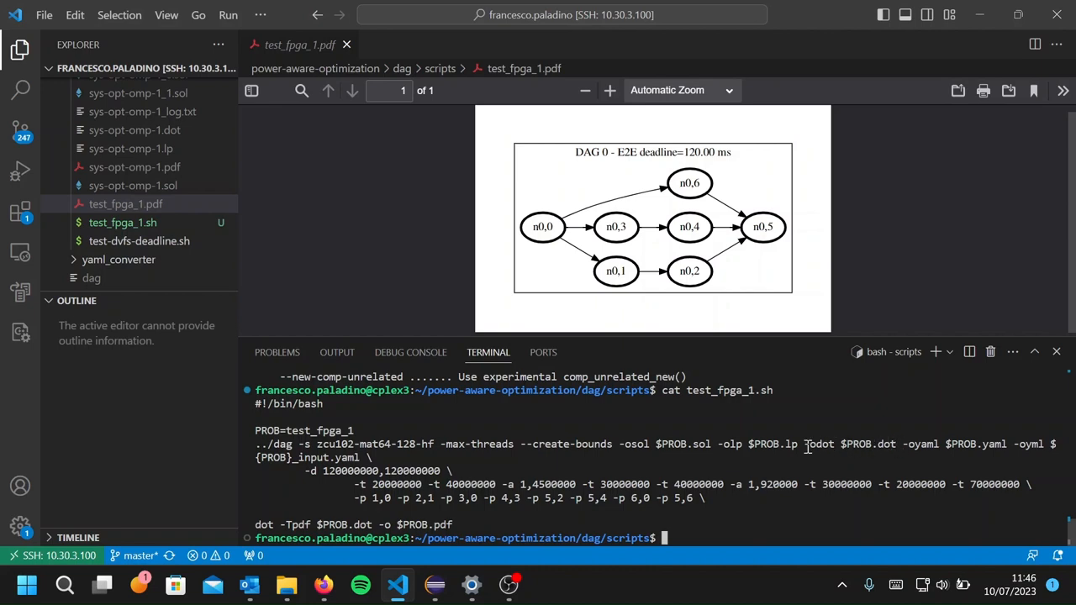
{"action": "mouse_move", "coordinate": [877, 450]}
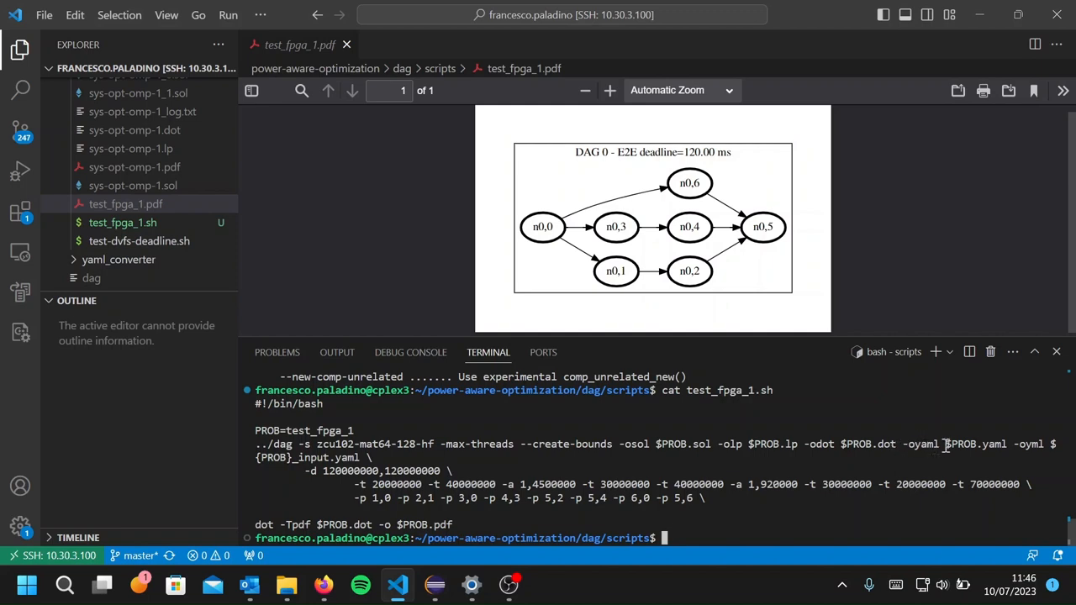
{"action": "mouse_move", "coordinate": [965, 447]}
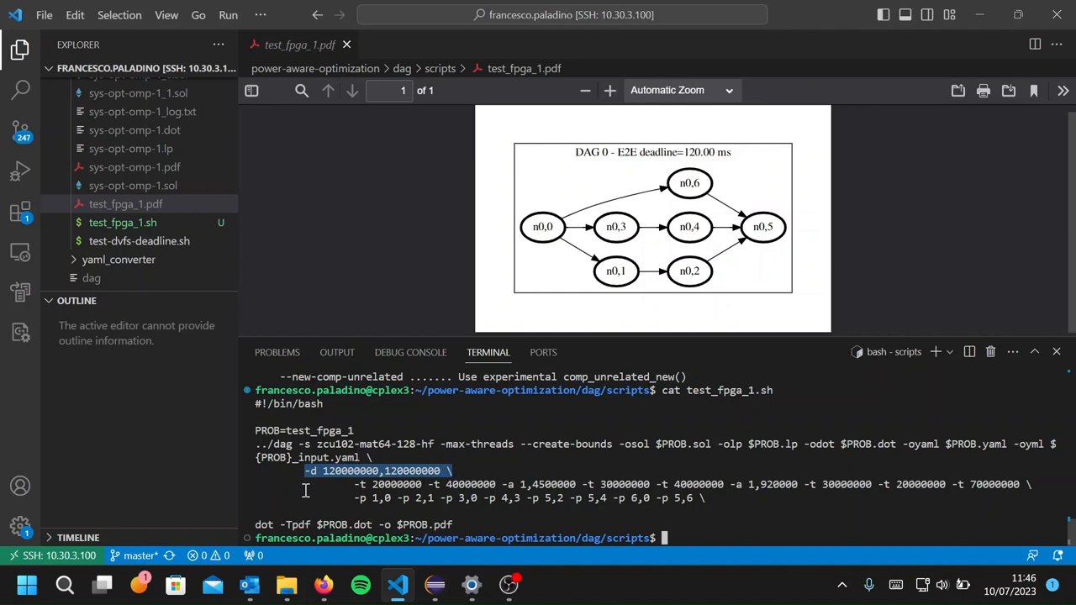
{"action": "left_click", "coordinate": [353, 484]}
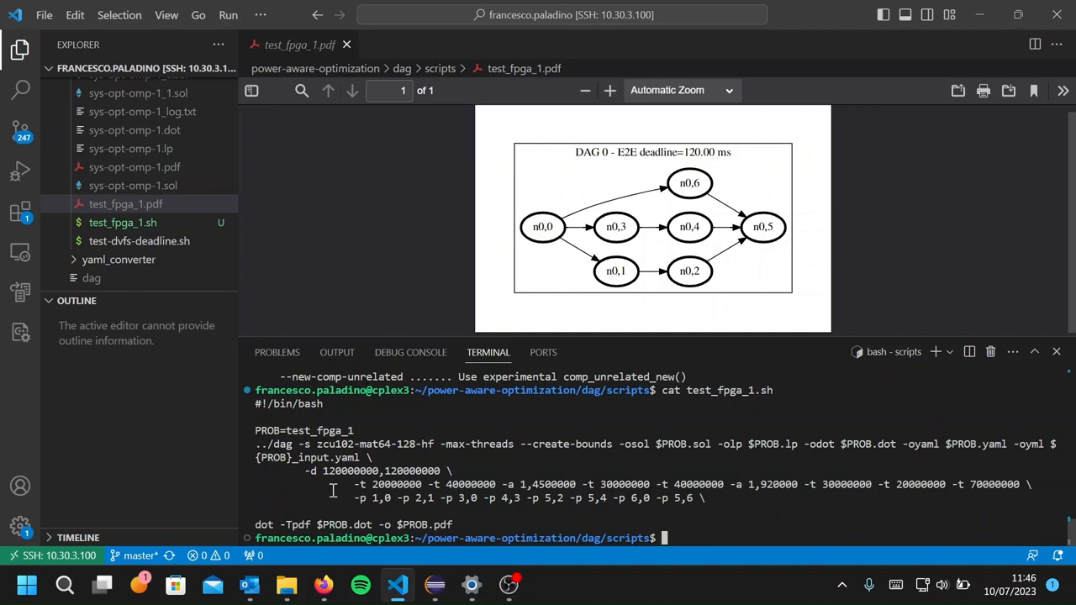
{"action": "double_click", "coordinate": [397, 485]}
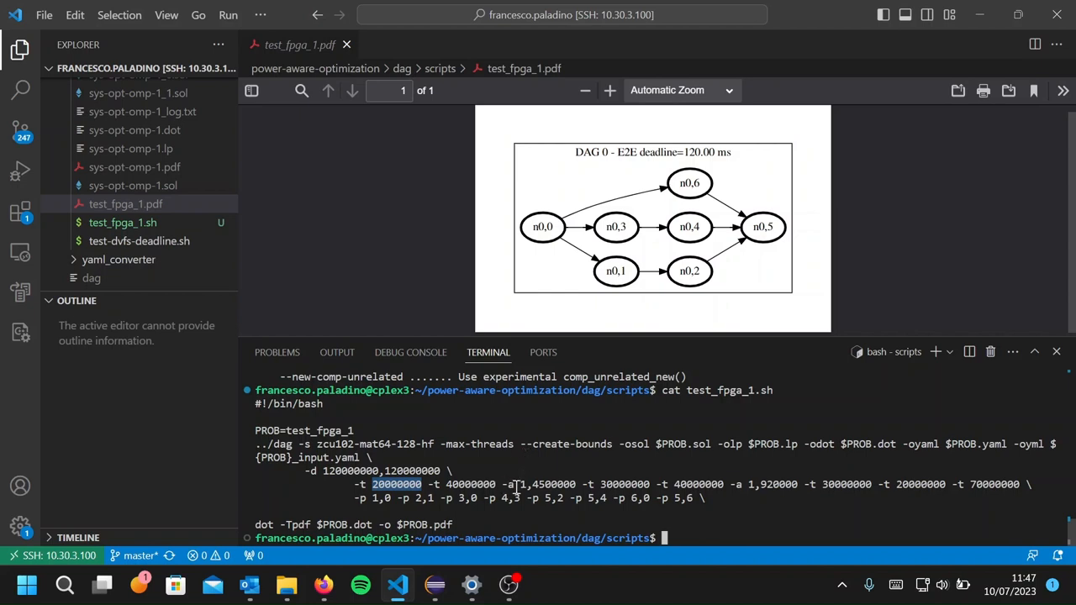
{"action": "left_click", "coordinate": [541, 467]}
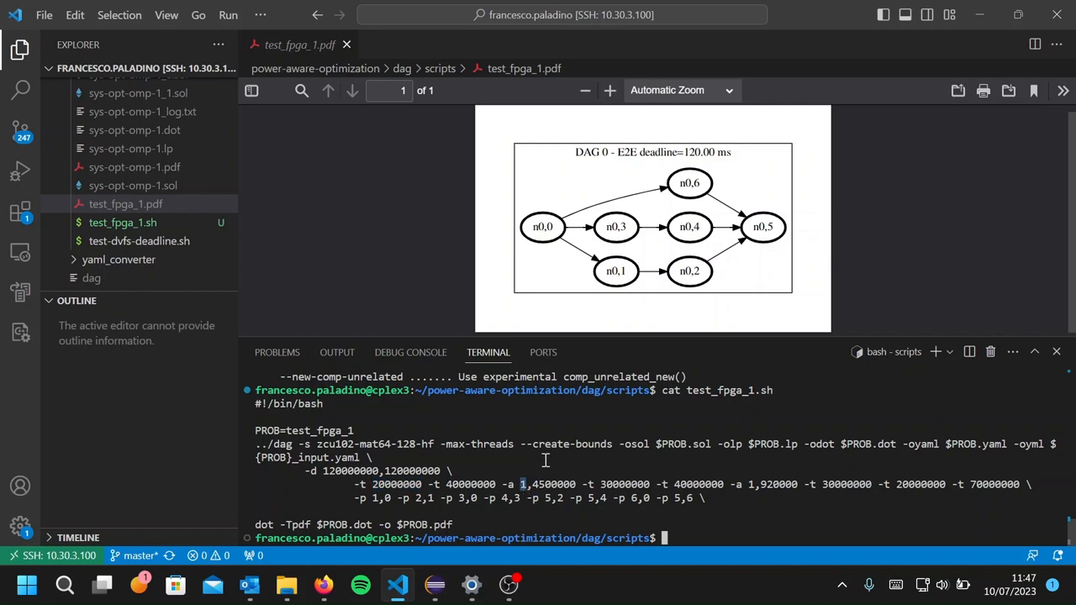
{"action": "double_click", "coordinate": [551, 484]}
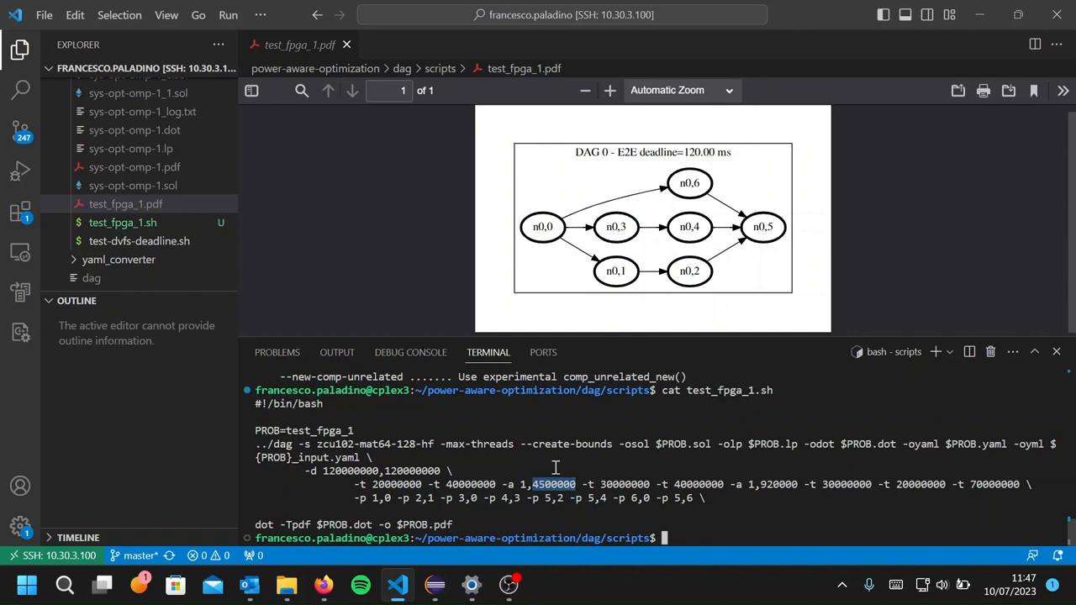
{"action": "mouse_move", "coordinate": [356, 501]}
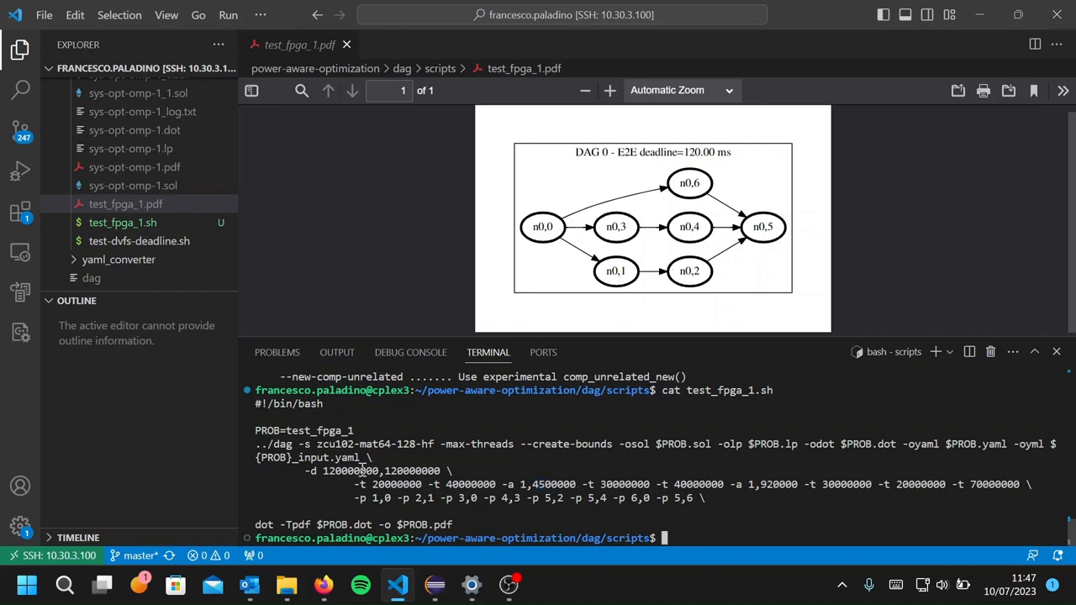
{"action": "mouse_move", "coordinate": [373, 501]}
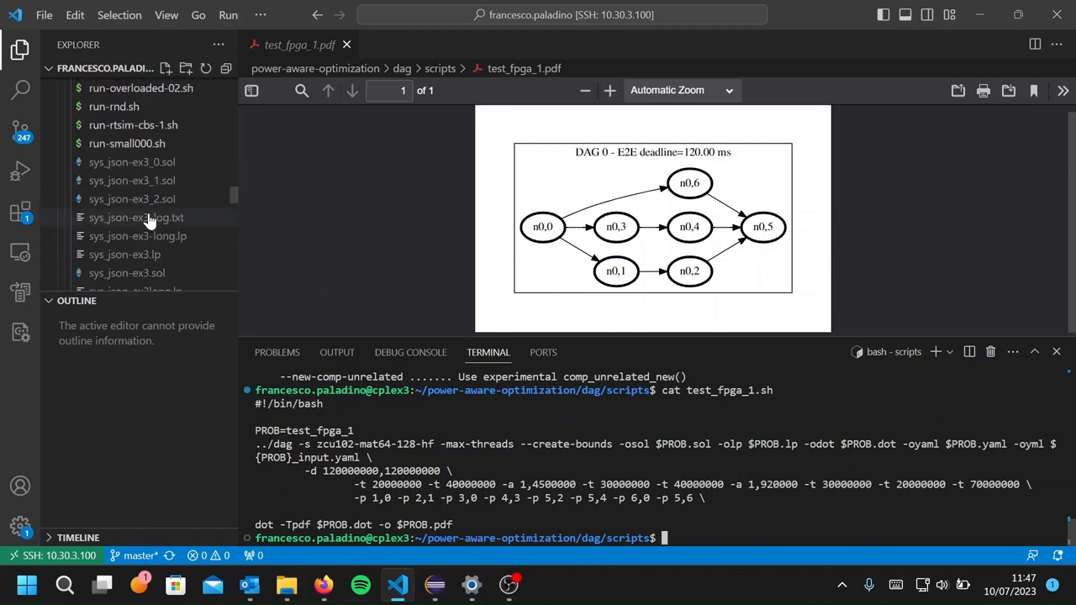
{"action": "scroll", "scroll_direction": "down", "scroll_amount": 3}
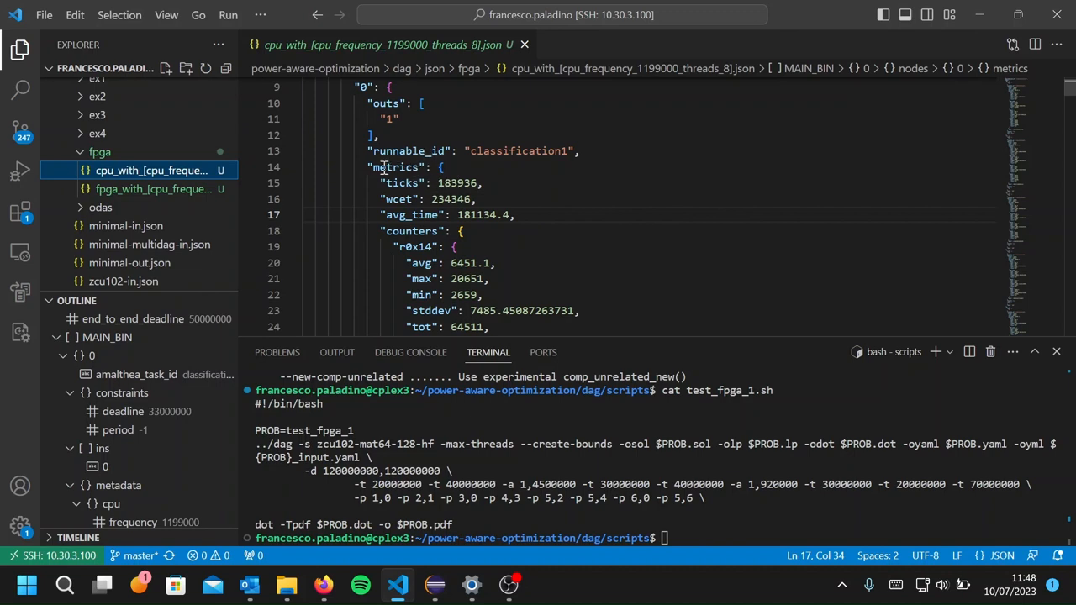
{"action": "mouse_move", "coordinate": [488, 252]}
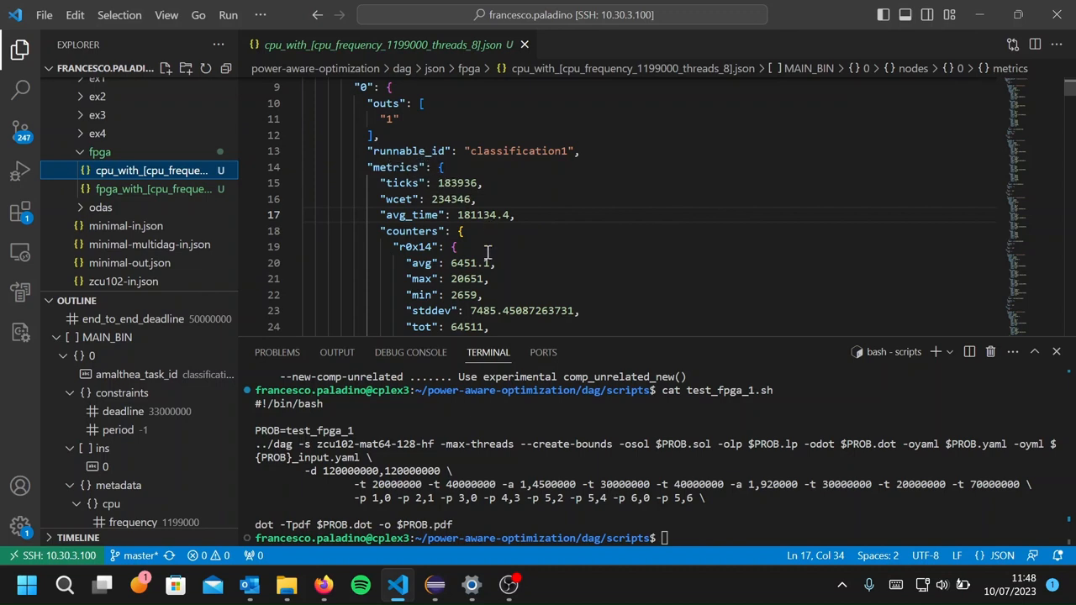
{"action": "mouse_move", "coordinate": [529, 229]}
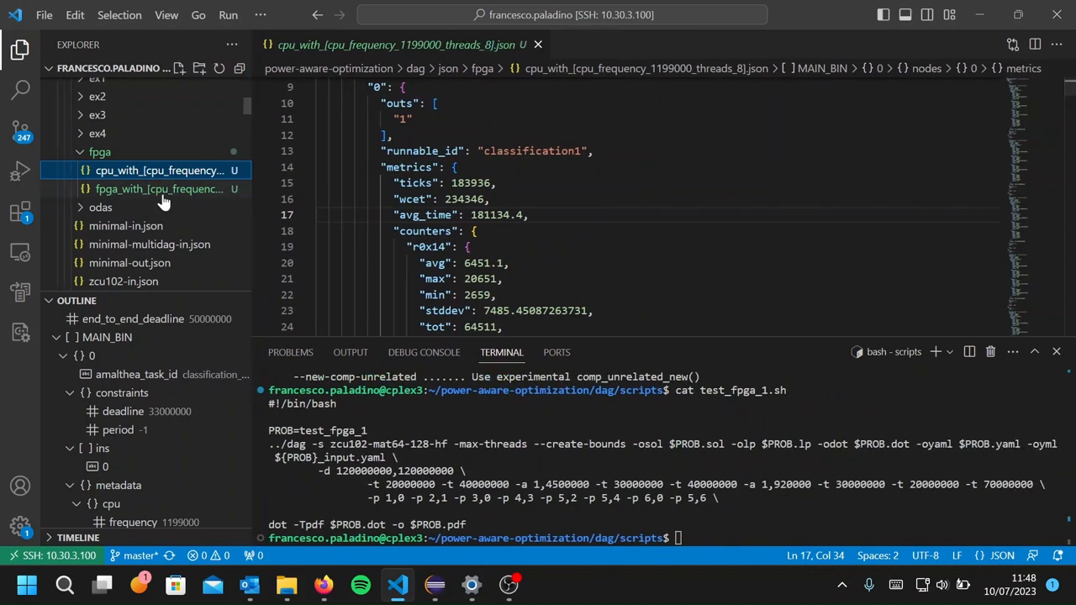
{"action": "scroll", "scroll_direction": "down", "scroll_amount": 3}
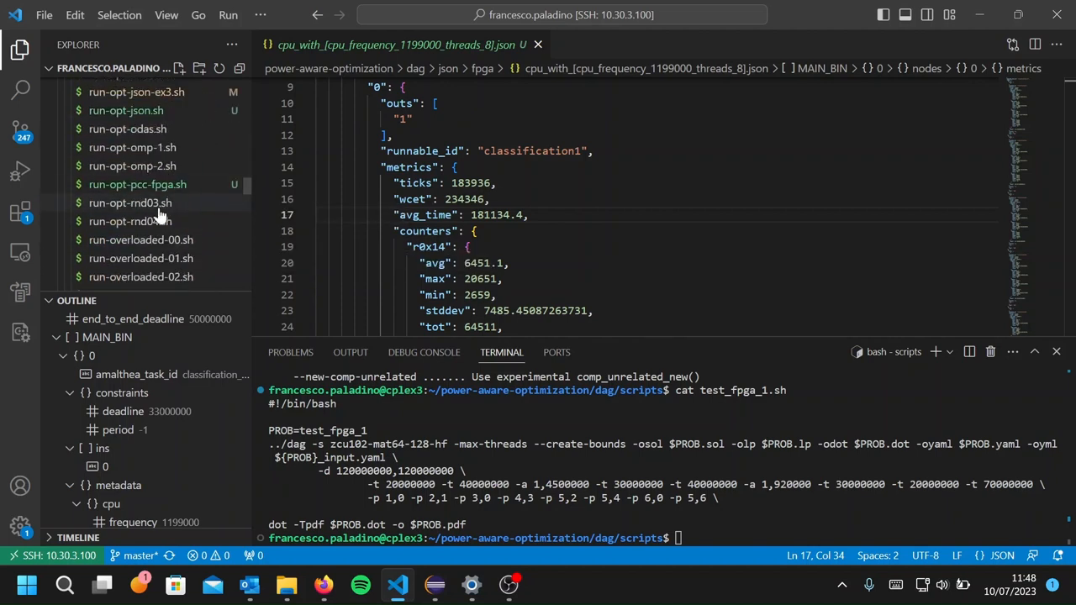
Step: Show run-opt-pcc-fpga.sh's zcu102 platform and two JSON profile arguments, then search history for it
{"action": "left_click", "coordinate": [138, 183]}
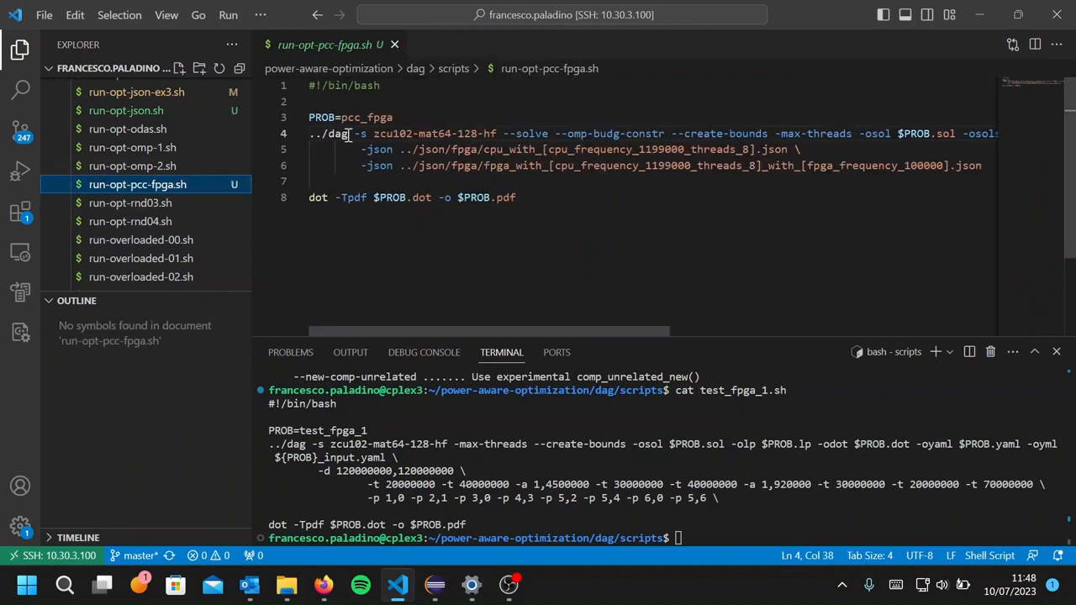
{"action": "double_click", "coordinate": [393, 134]}
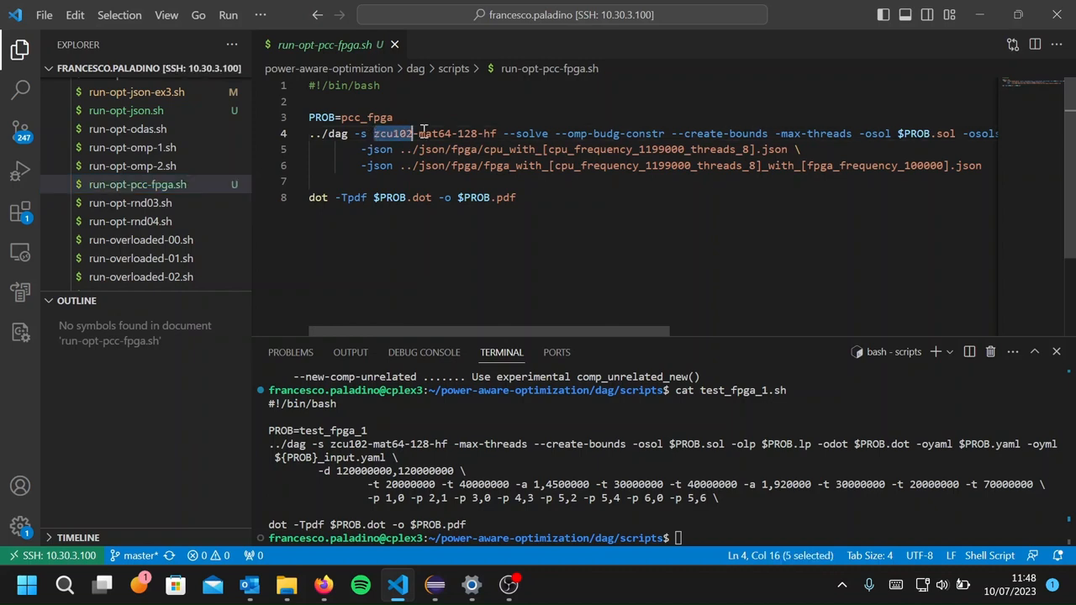
{"action": "left_click_drag", "start_coordinate": [412, 134], "coordinate": [501, 135]}
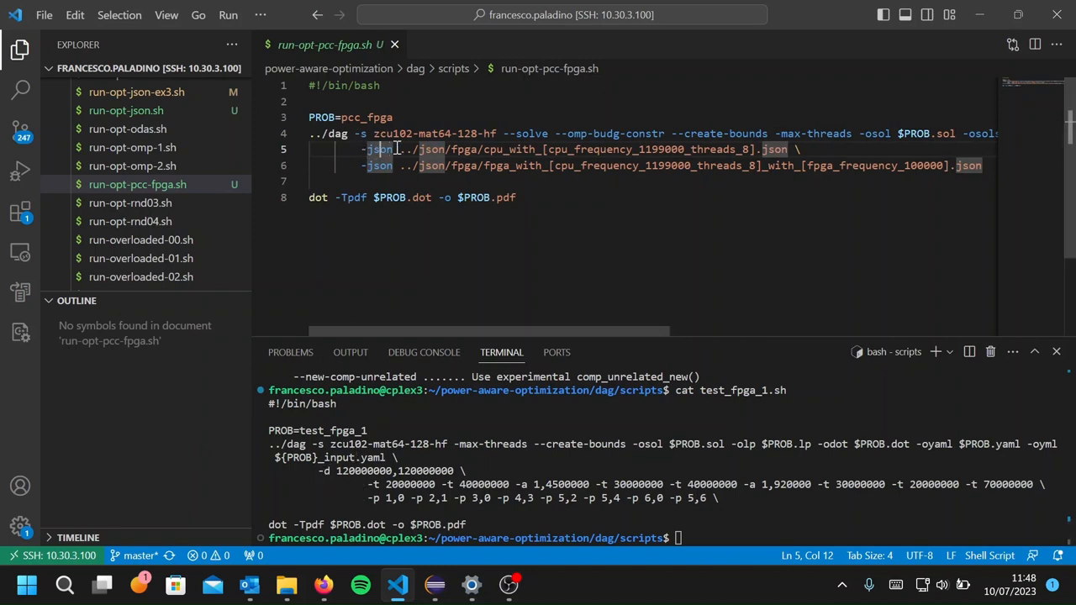
{"action": "mouse_move", "coordinate": [545, 222]}
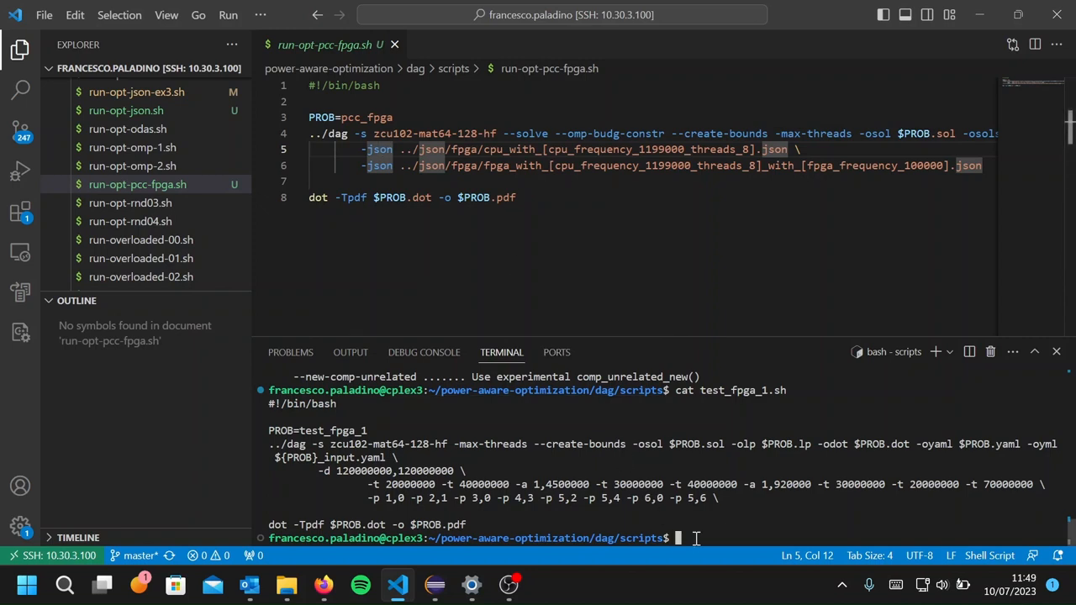
{"action": "key", "text": "ctrl+r"}
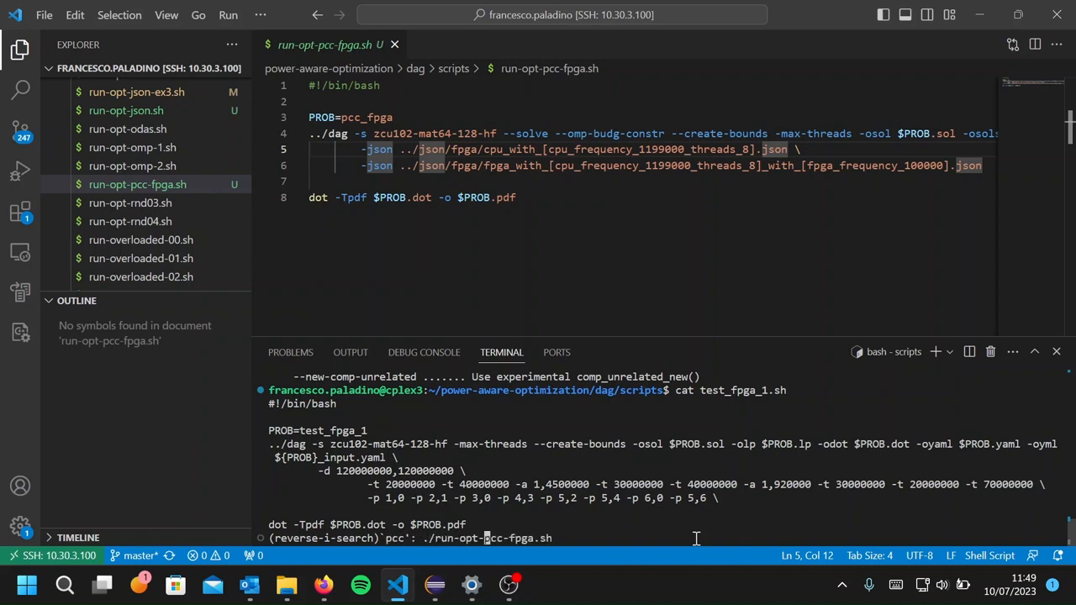
Step: Execute ./run-opt-pcc-fpga.sh and highlight the Optimal solution found line
{"action": "key", "text": "Enter"}
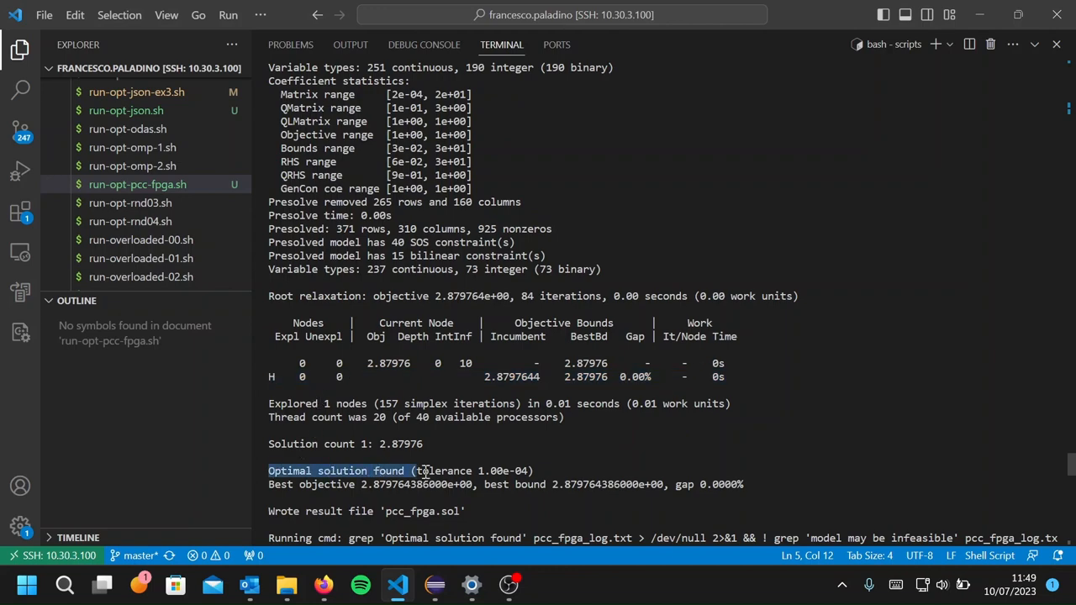
{"action": "left_click_drag", "start_coordinate": [405, 471], "coordinate": [545, 471]}
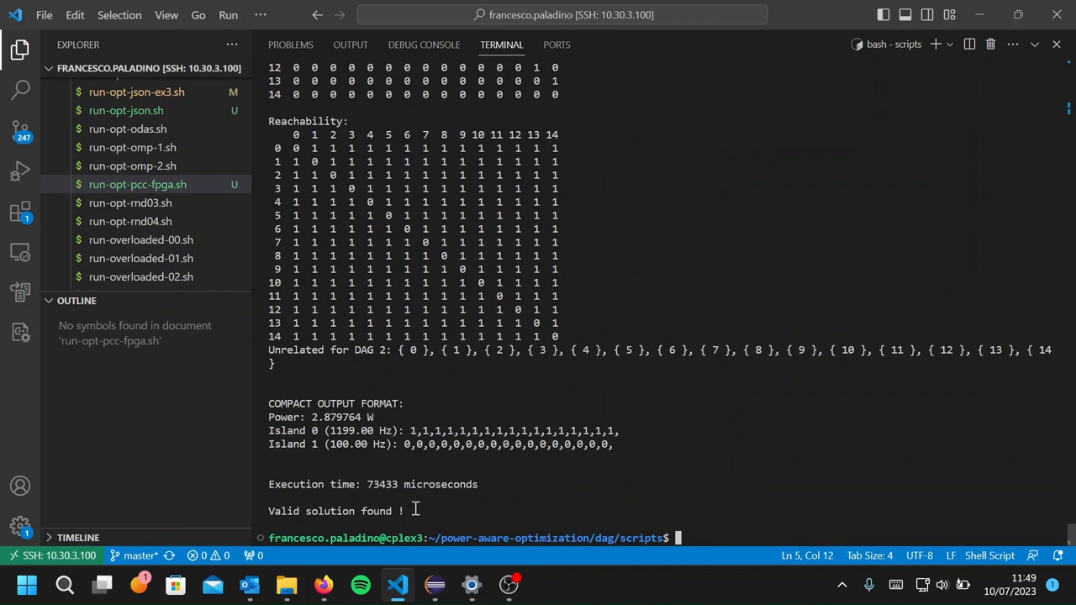
{"action": "mouse_move", "coordinate": [397, 494]}
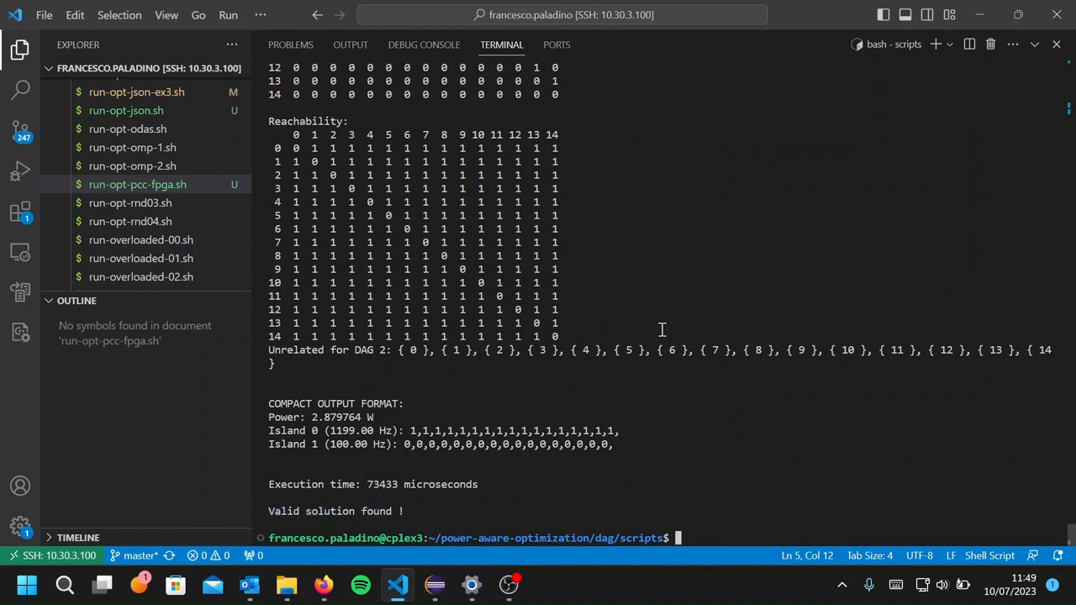
{"action": "mouse_move", "coordinate": [168, 222]}
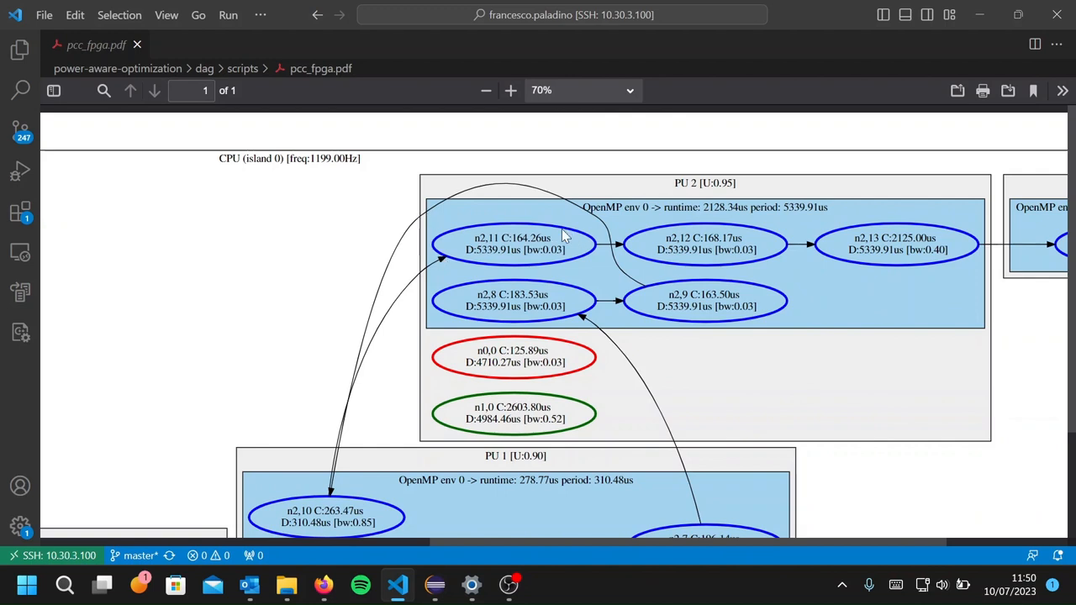
{"action": "mouse_move", "coordinate": [688, 427]}
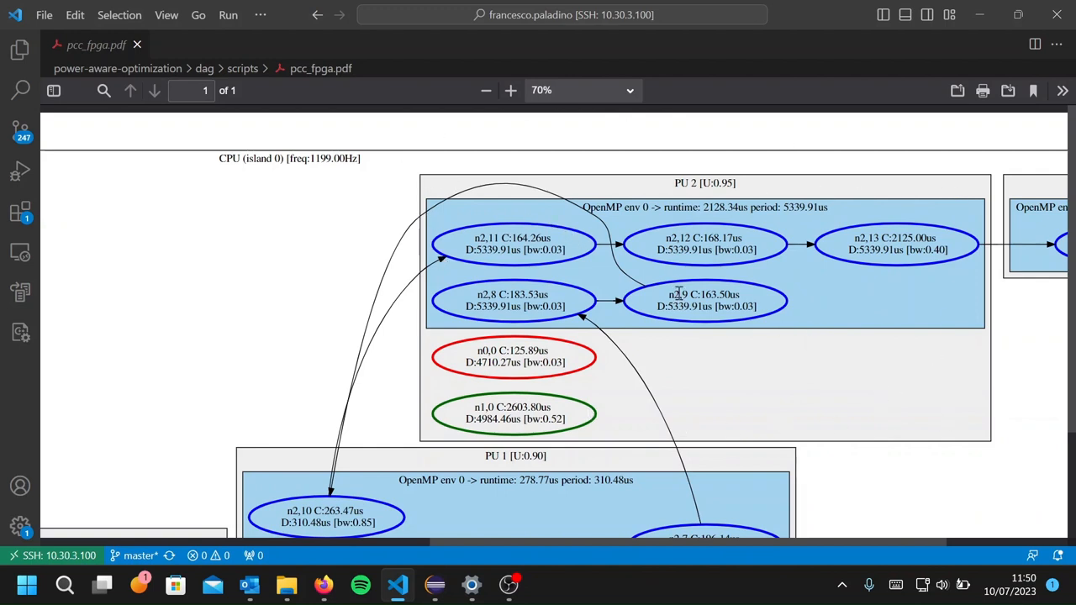
{"action": "mouse_move", "coordinate": [669, 362]}
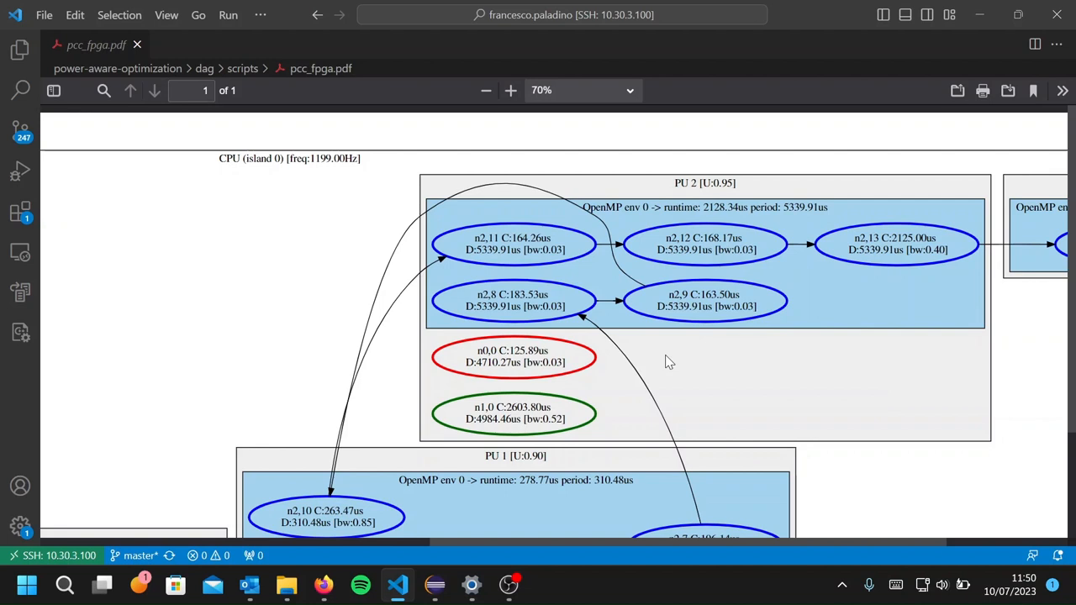
{"action": "mouse_move", "coordinate": [468, 256]}
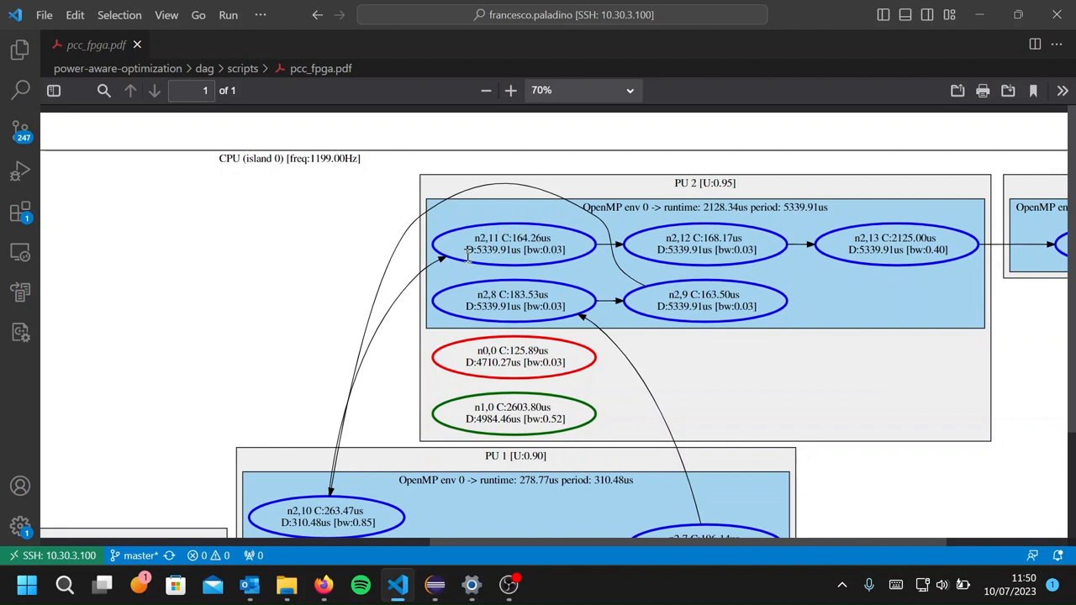
{"action": "mouse_move", "coordinate": [501, 217]}
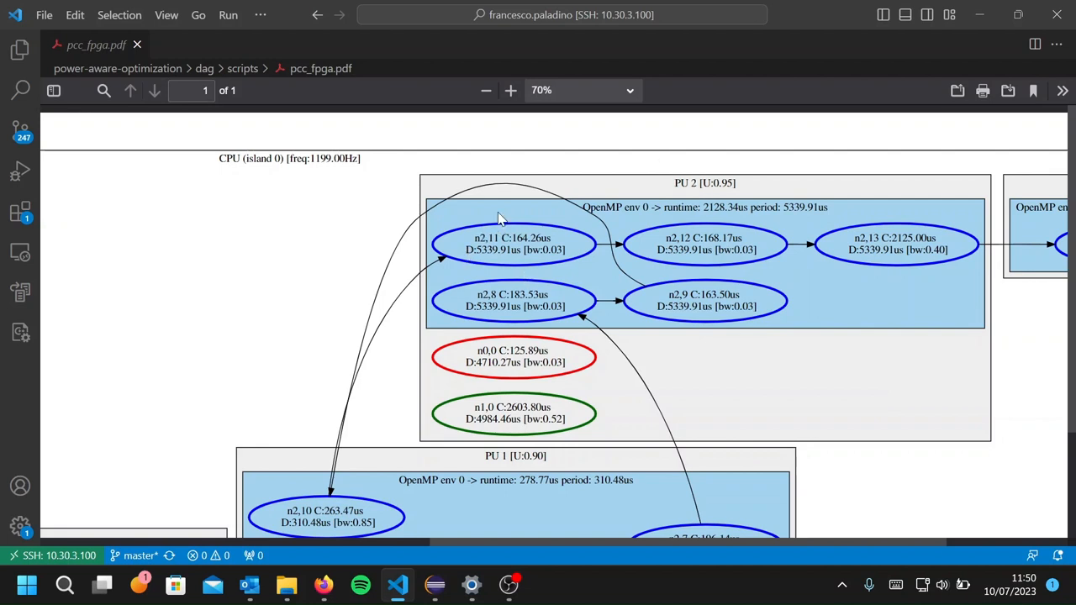
{"action": "mouse_move", "coordinate": [185, 162]}
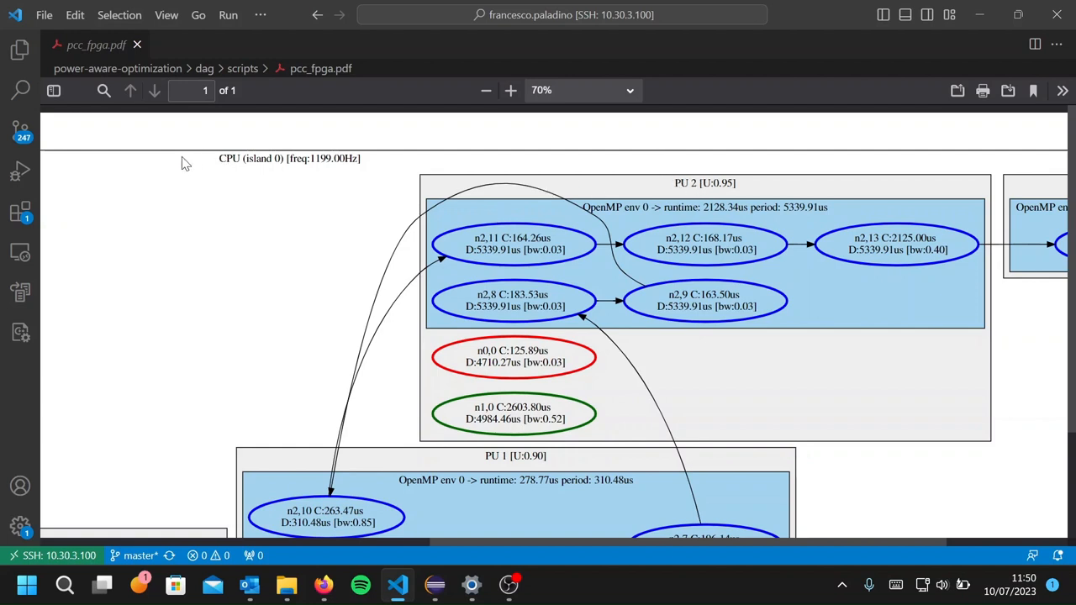
{"action": "mouse_move", "coordinate": [437, 188]}
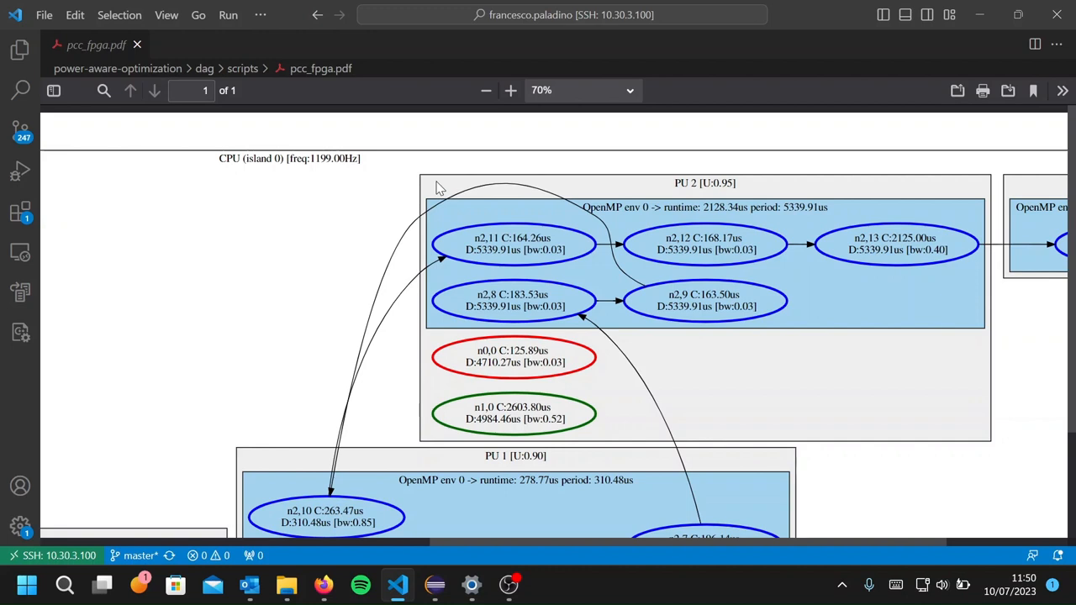
{"action": "mouse_move", "coordinate": [760, 192]}
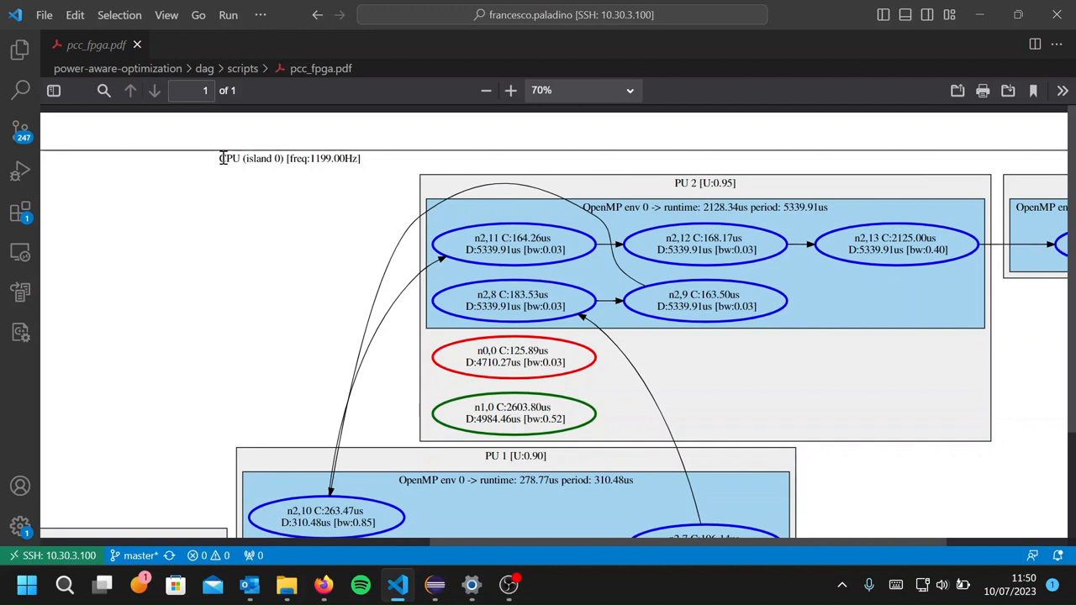
{"action": "mouse_move", "coordinate": [377, 156]}
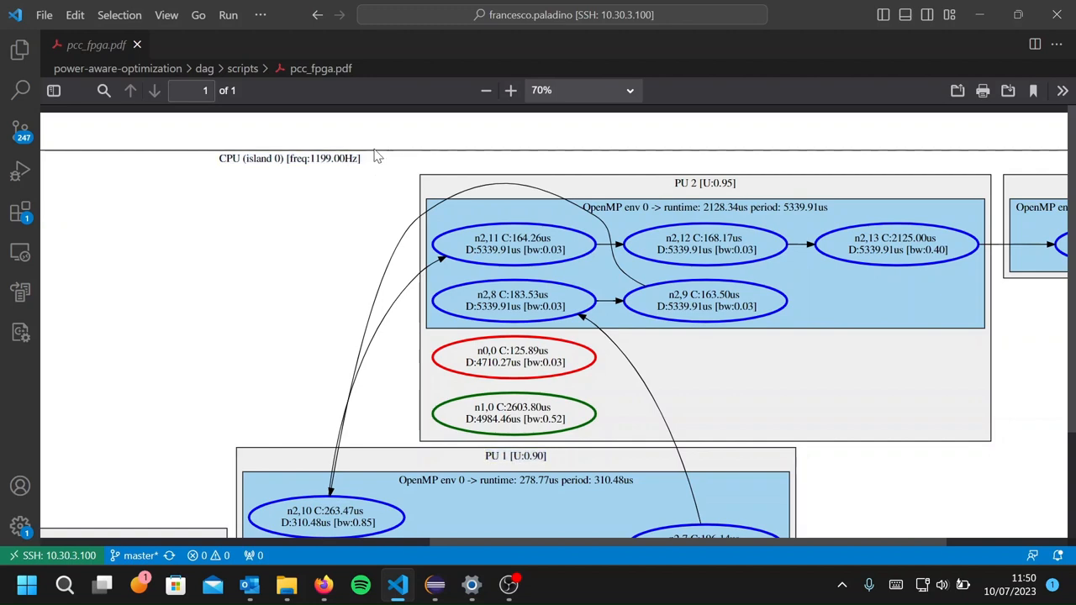
Step: Scroll pcc_fpga.pdf down to the Power=2.879764W label
{"action": "scroll", "scroll_direction": "down", "scroll_amount": 3}
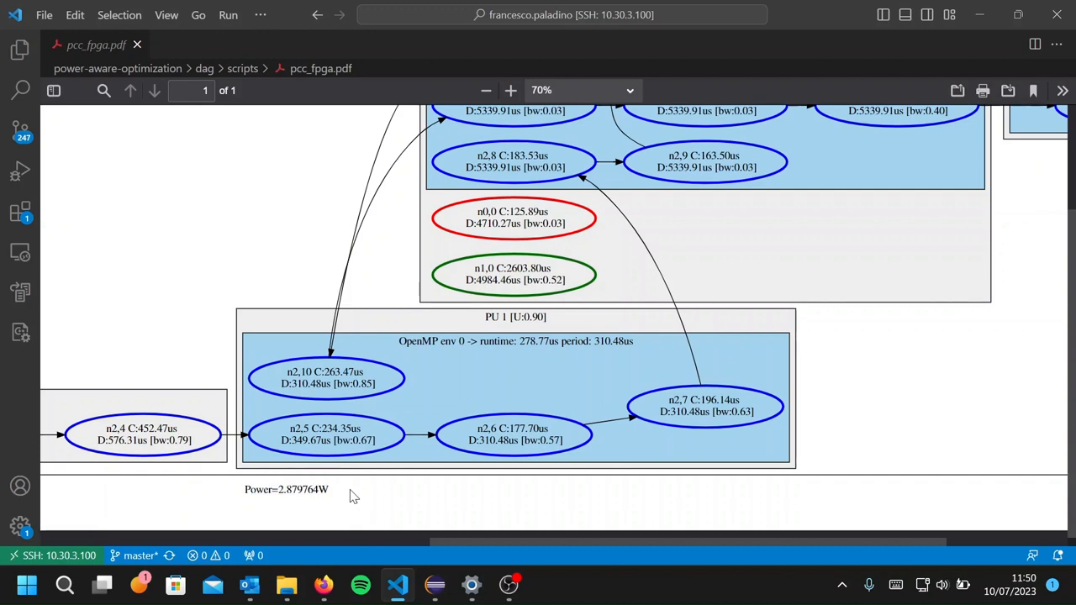
Step: Fit the whole pcc_fpga.pdf placement diagram to the viewer width
{"action": "left_click", "coordinate": [580, 91]}
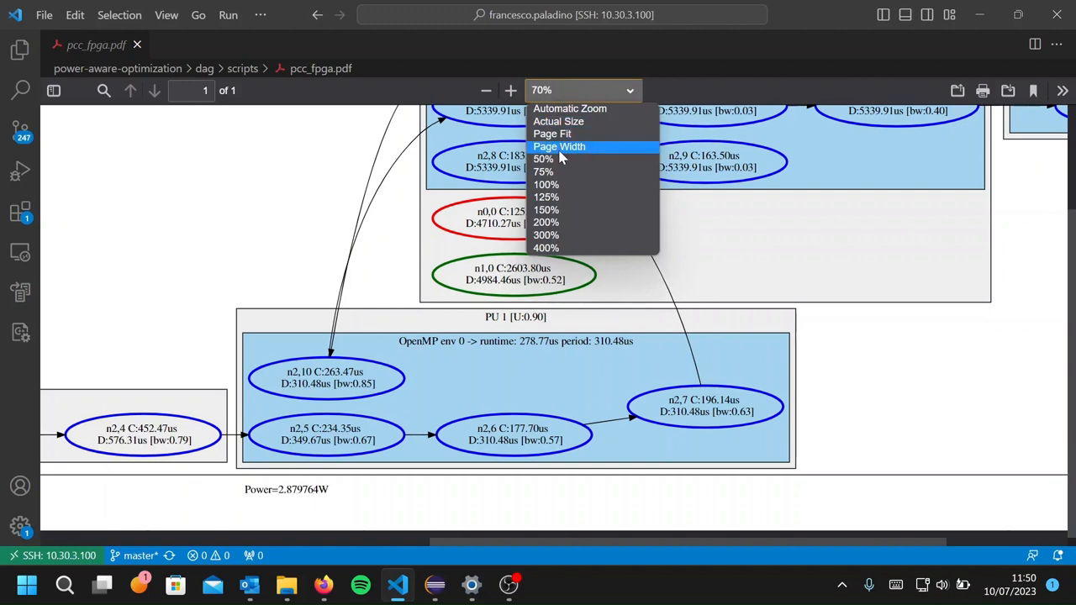
{"action": "left_click", "coordinate": [558, 146]}
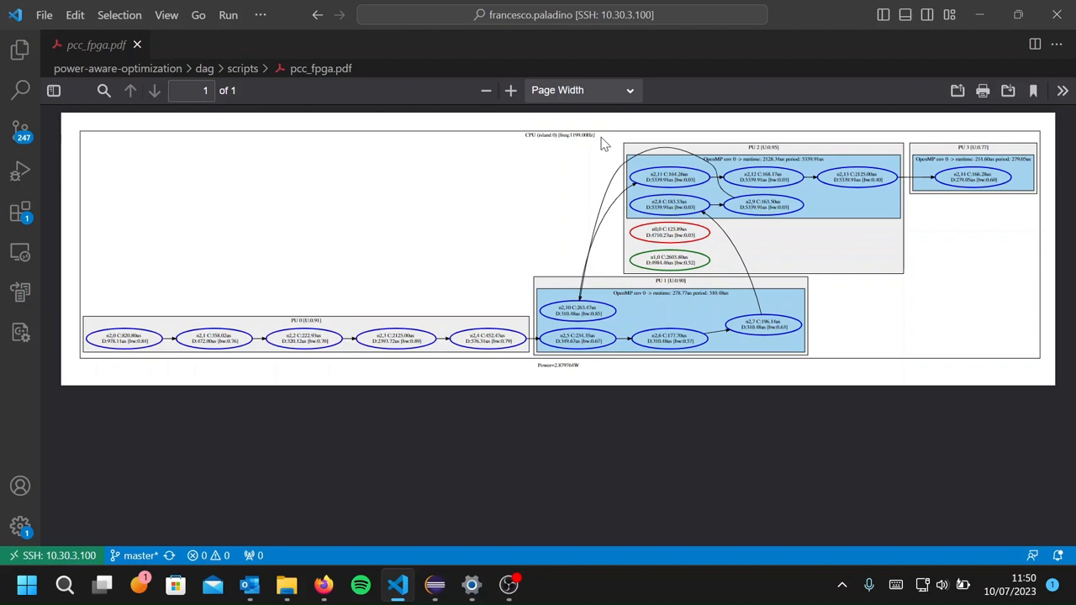
{"action": "mouse_move", "coordinate": [521, 227]}
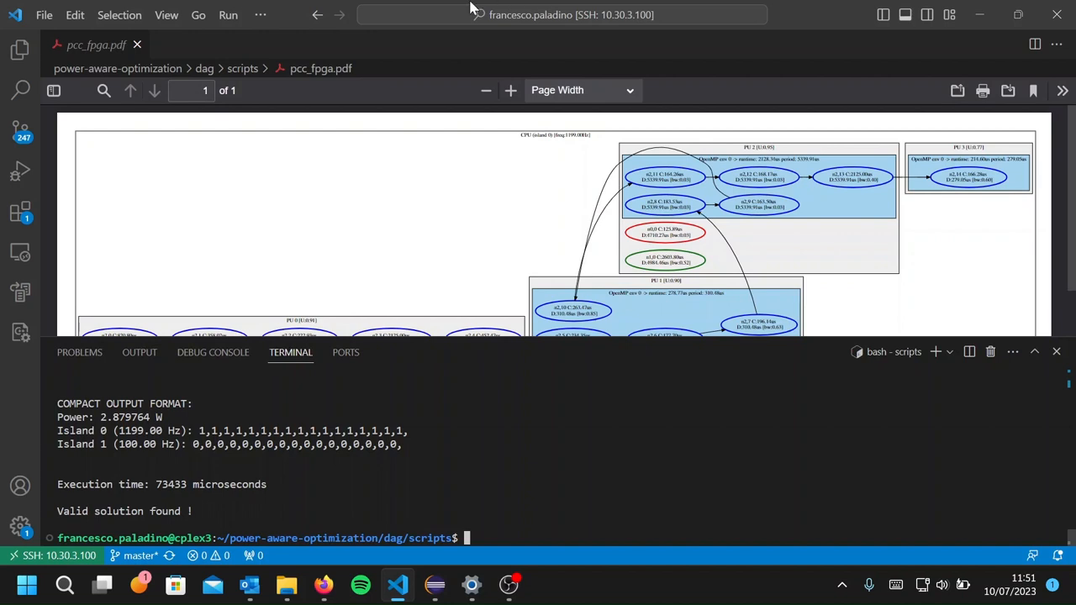
{"action": "mouse_move", "coordinate": [20, 52]}
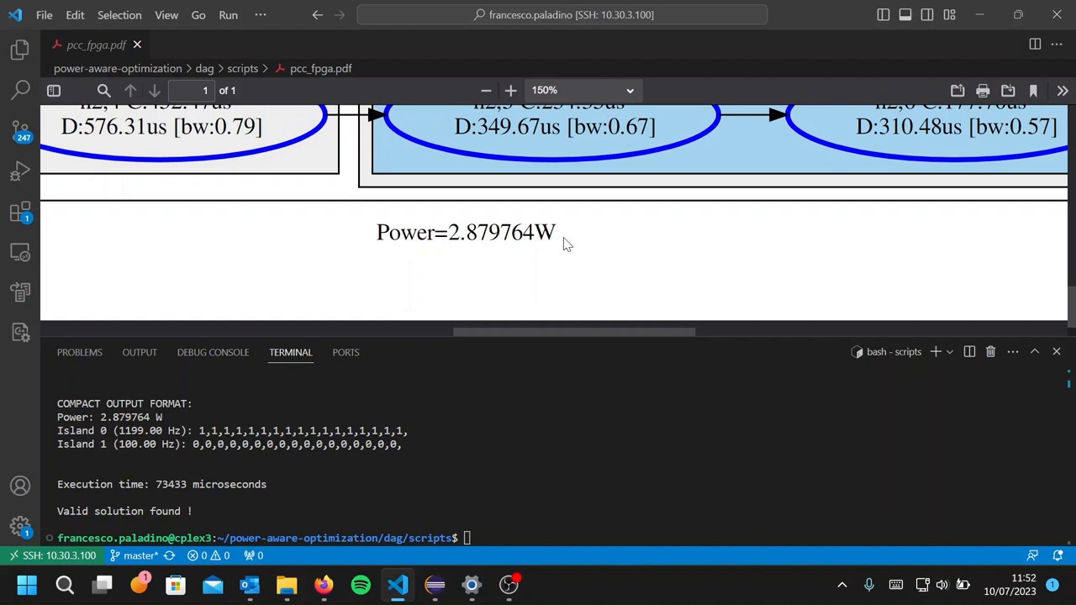
{"action": "mouse_move", "coordinate": [570, 236]}
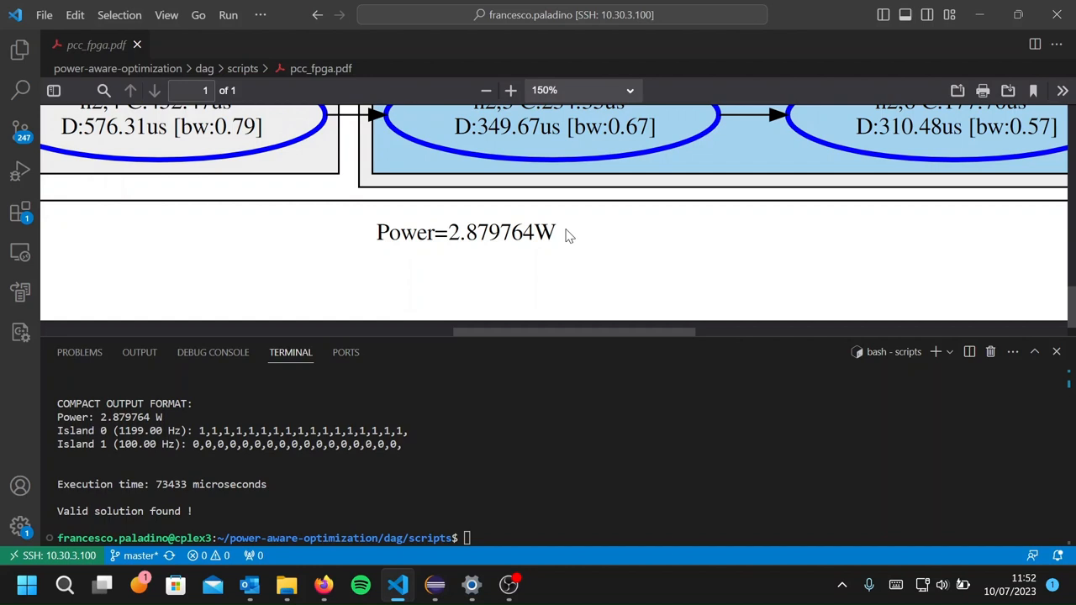
Step: Insert -pb 3 after --solve in run-opt-pcc-fpga.sh from the Explorer
{"action": "left_click", "coordinate": [20, 50]}
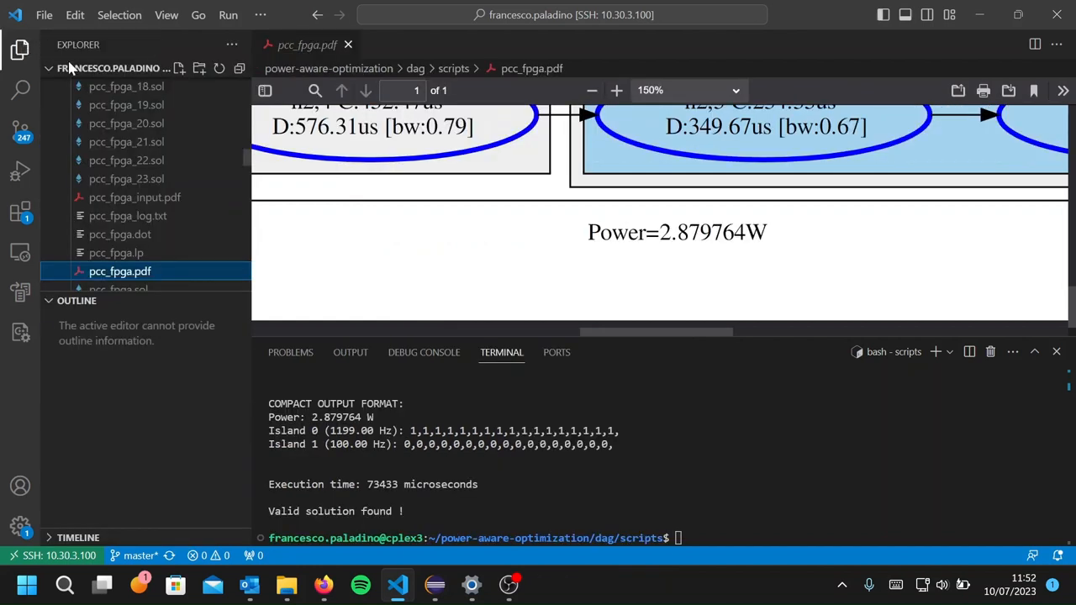
{"action": "scroll", "scroll_direction": "down", "scroll_amount": 3}
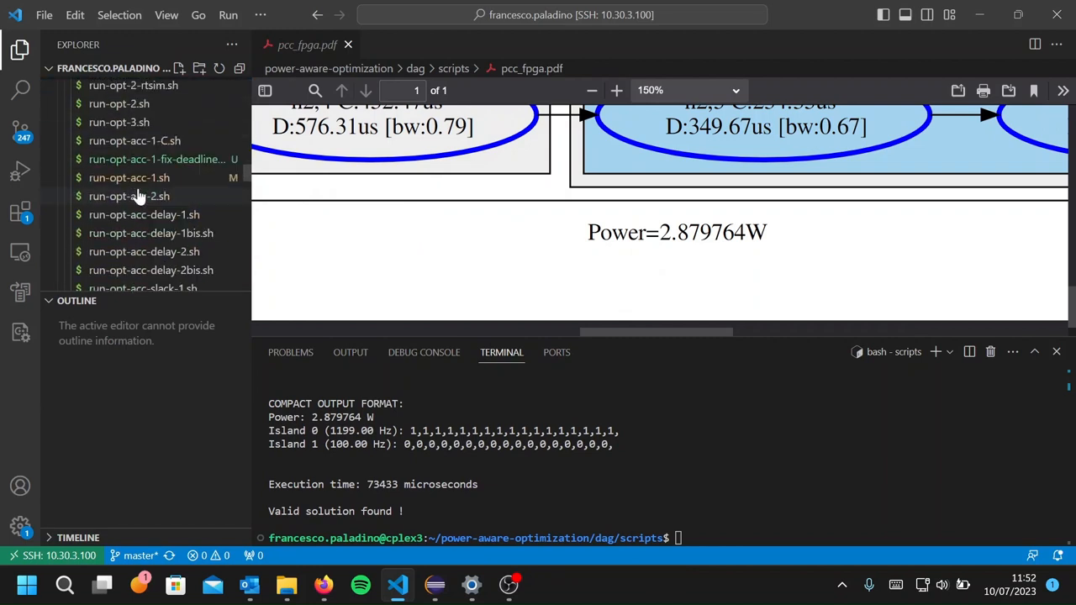
{"action": "scroll", "scroll_direction": "down", "scroll_amount": 3}
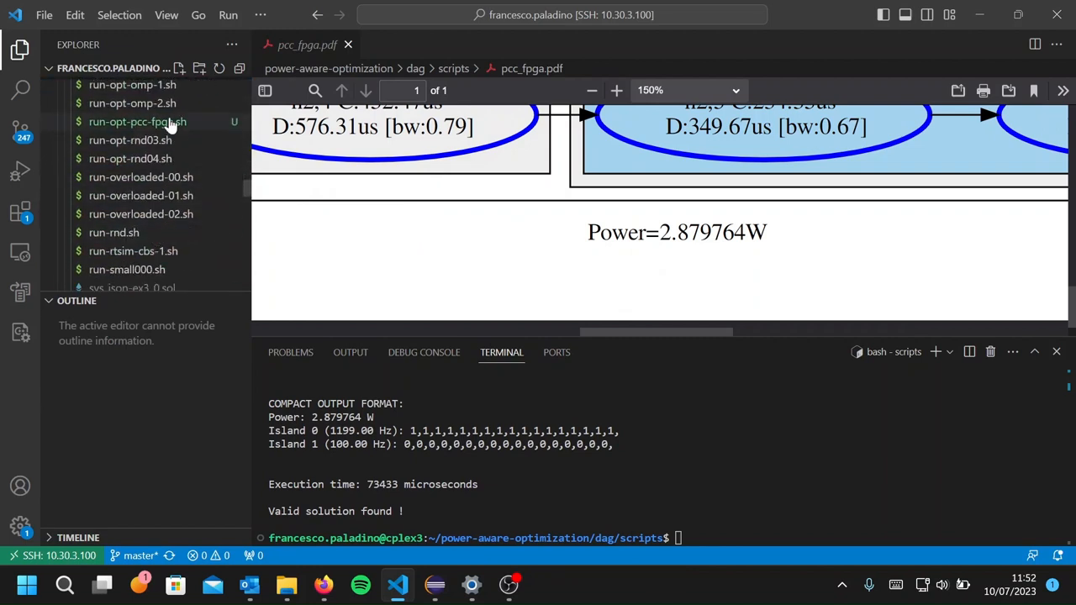
{"action": "left_click", "coordinate": [138, 121]}
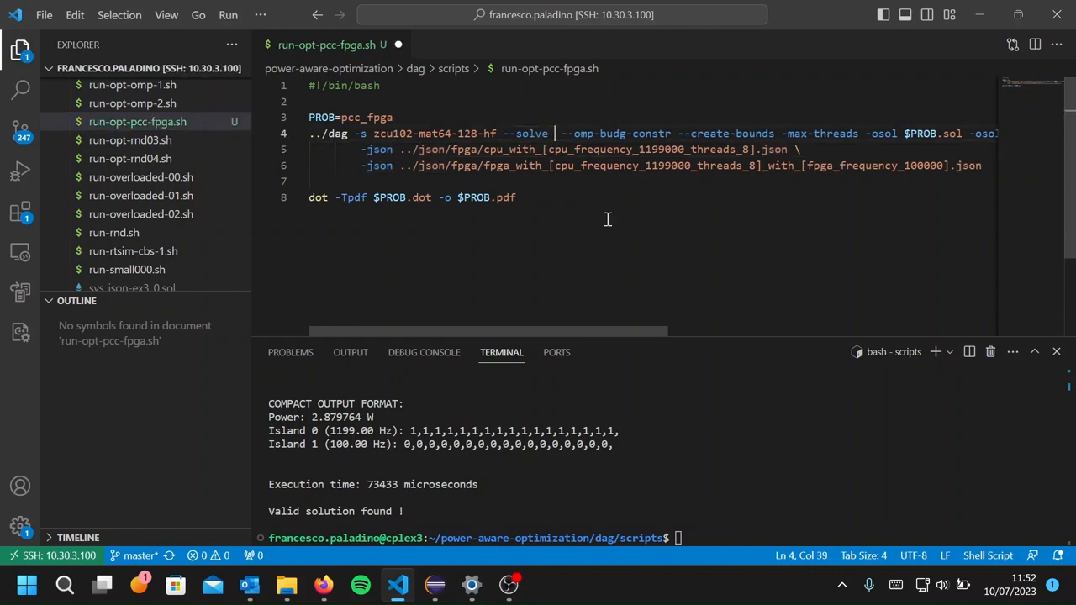
{"action": "type", "text": "-pb"}
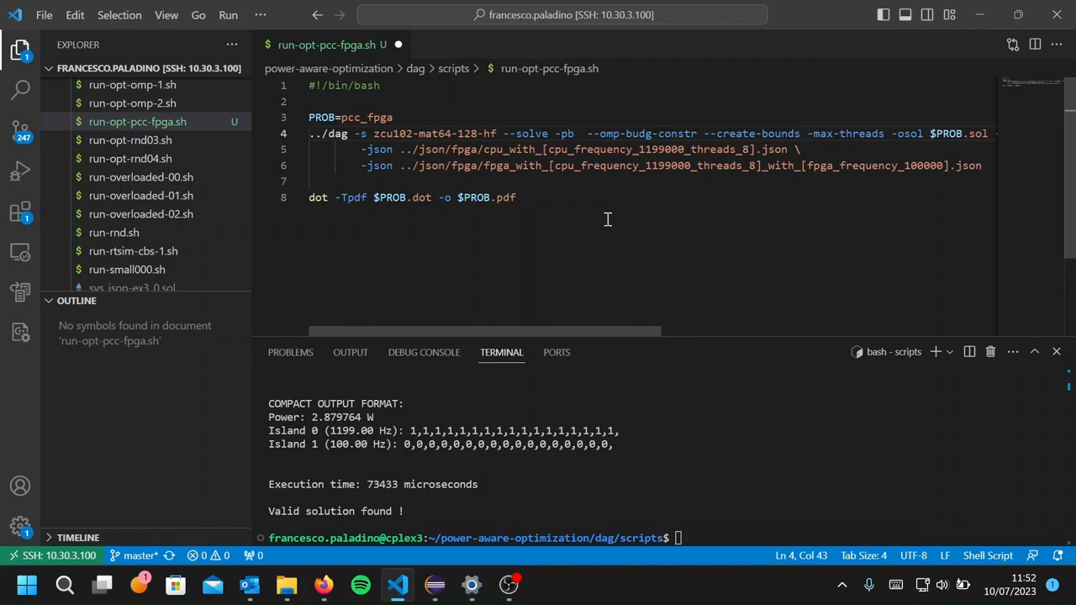
{"action": "type", "text": "3"}
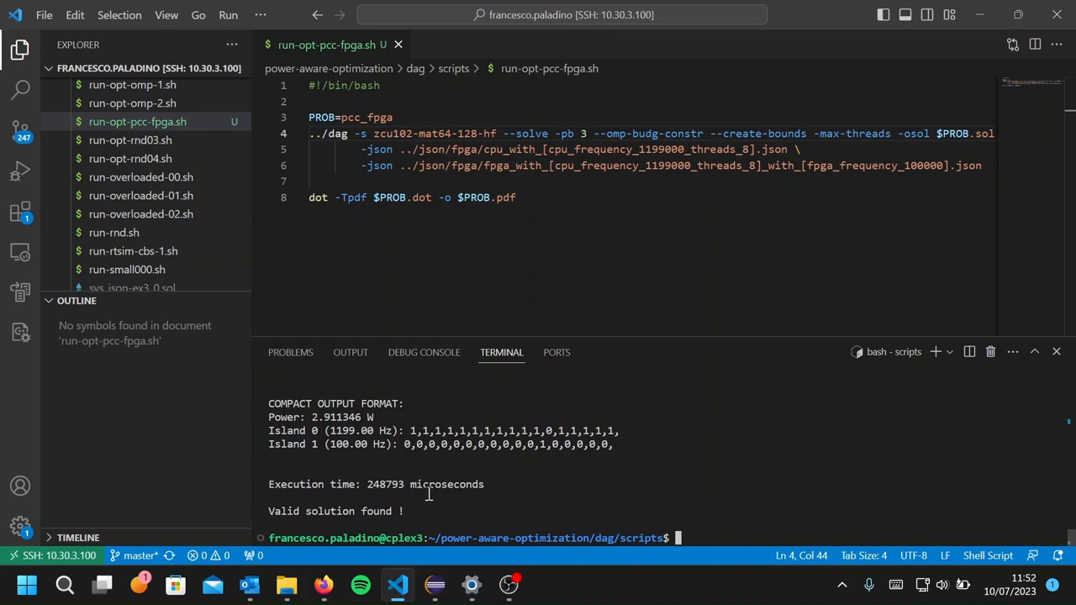
Step: Scroll the regenerated pcc_fpga.pdf to the FPGA island 1 box holding task n2,3
{"action": "scroll", "scroll_direction": "down", "scroll_amount": 3}
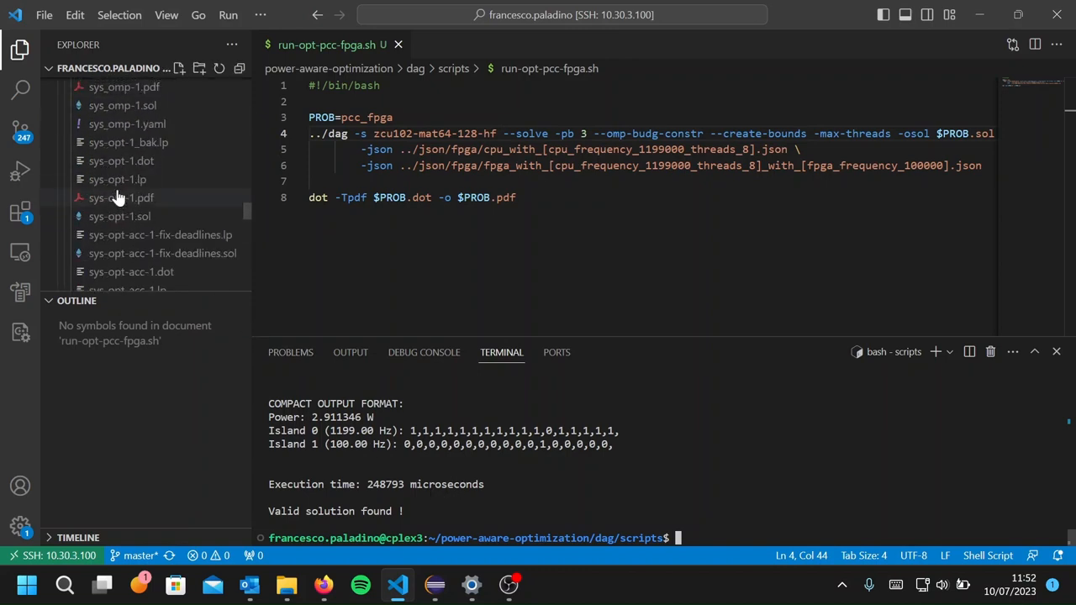
{"action": "scroll", "scroll_direction": "down", "scroll_amount": 3}
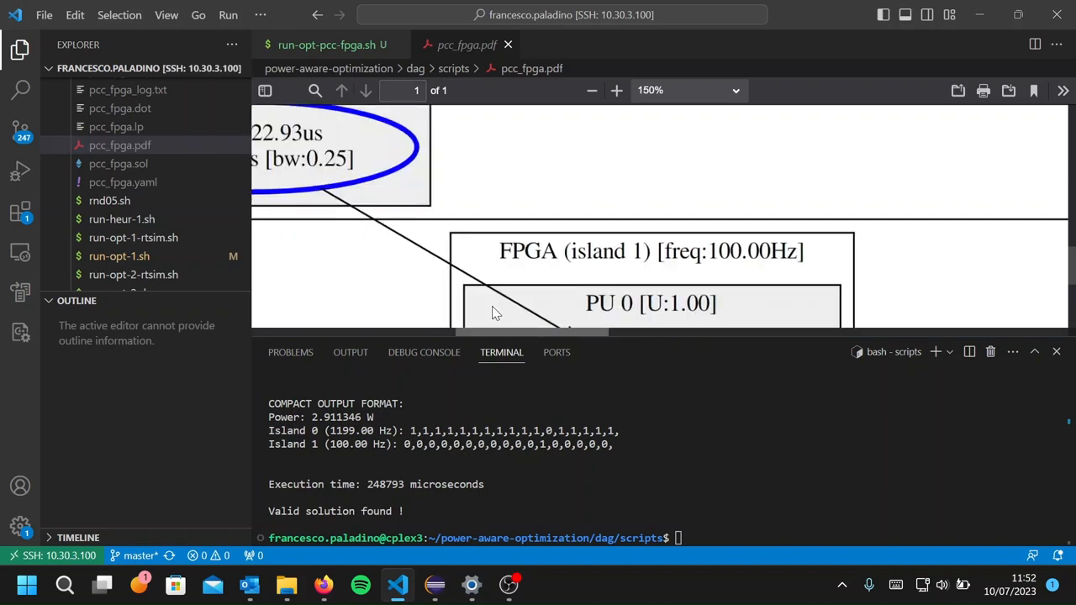
{"action": "scroll", "scroll_direction": "down", "scroll_amount": 3}
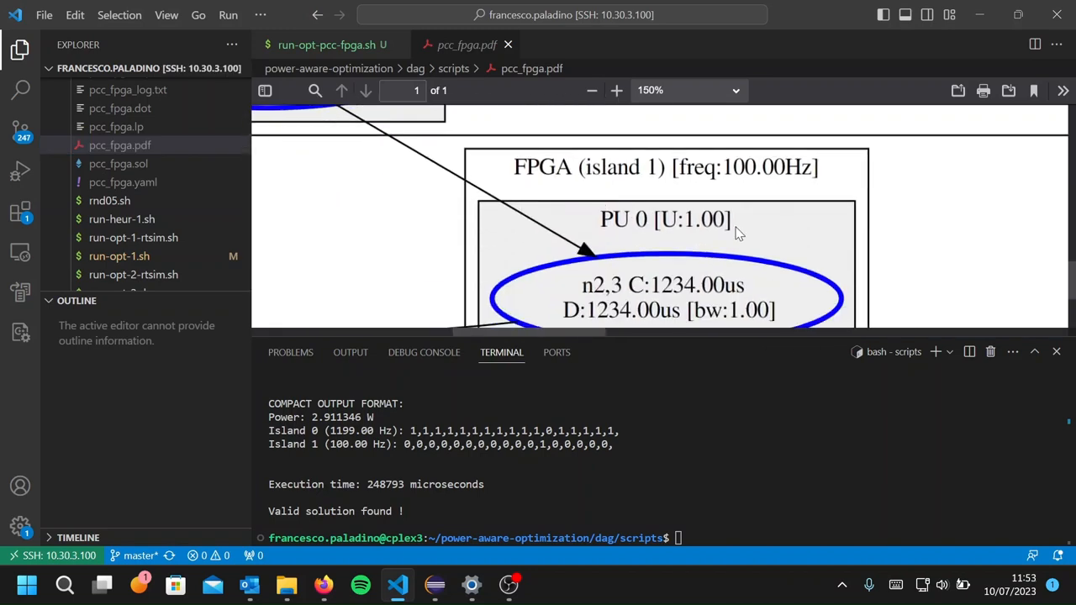
{"action": "double_click", "coordinate": [541, 166]}
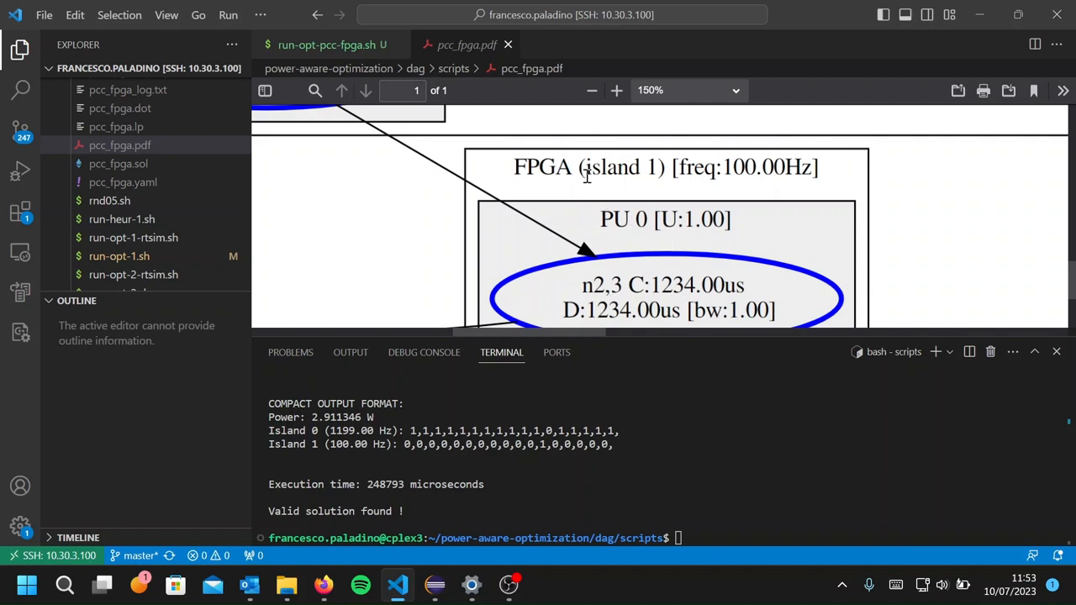
{"action": "mouse_move", "coordinate": [555, 161]}
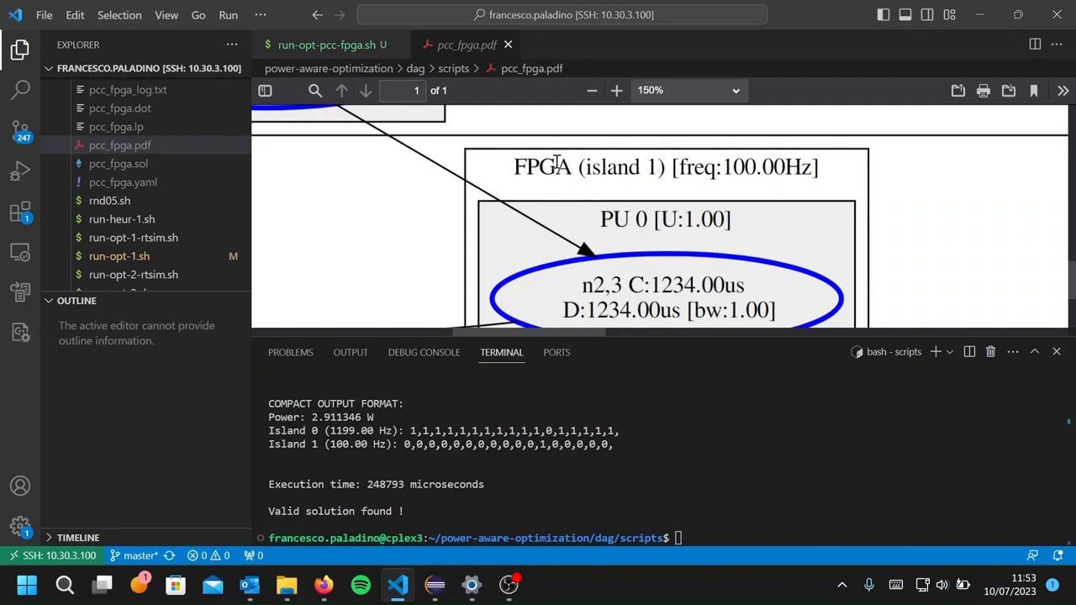
{"action": "mouse_move", "coordinate": [328, 215]}
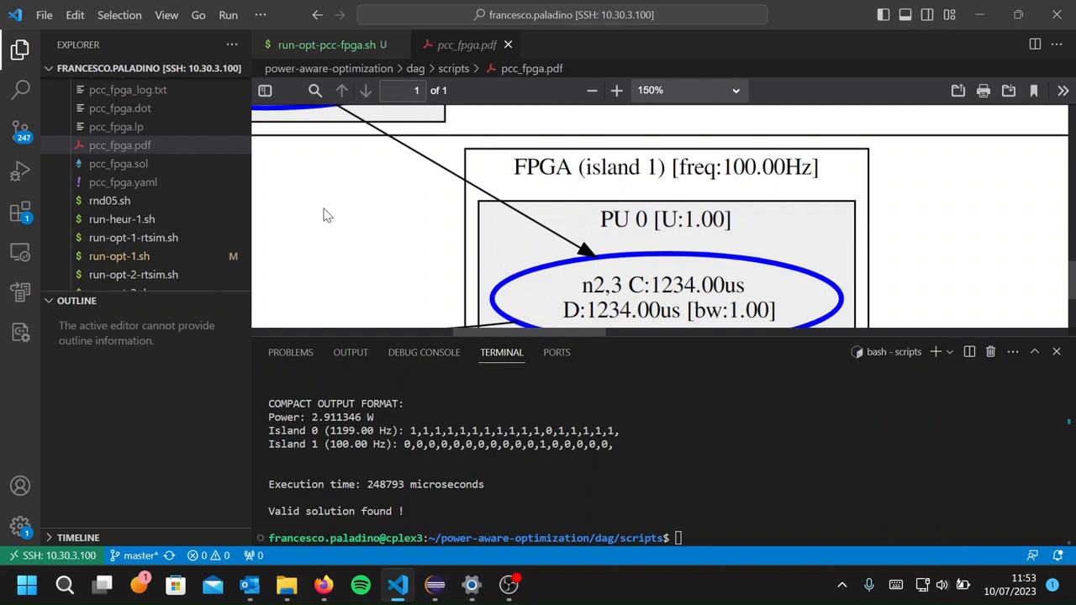
{"action": "scroll", "scroll_direction": "down", "scroll_amount": 3}
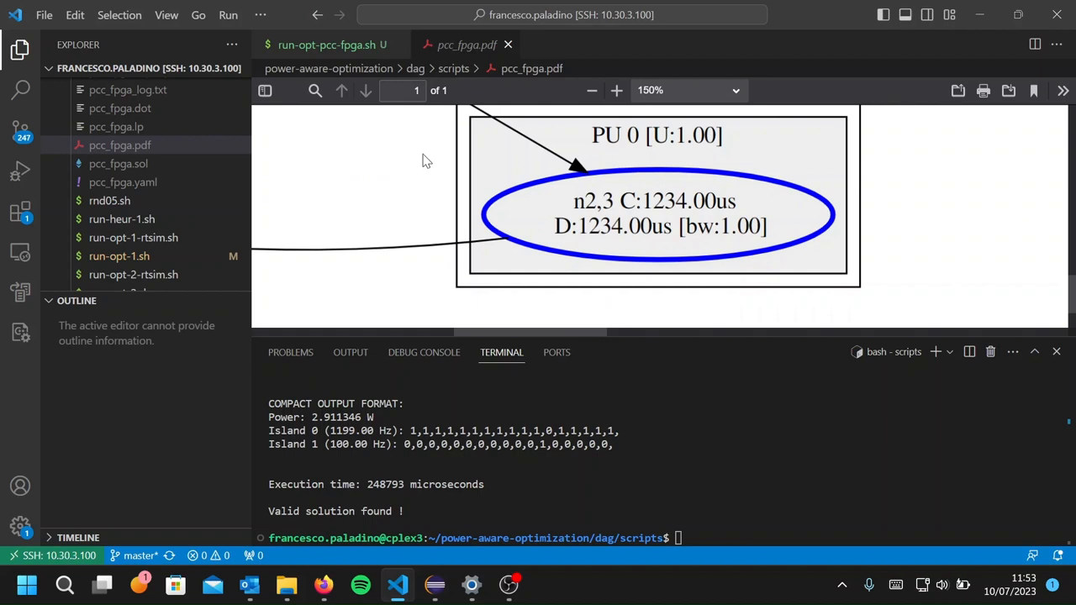
{"action": "mouse_move", "coordinate": [412, 184]}
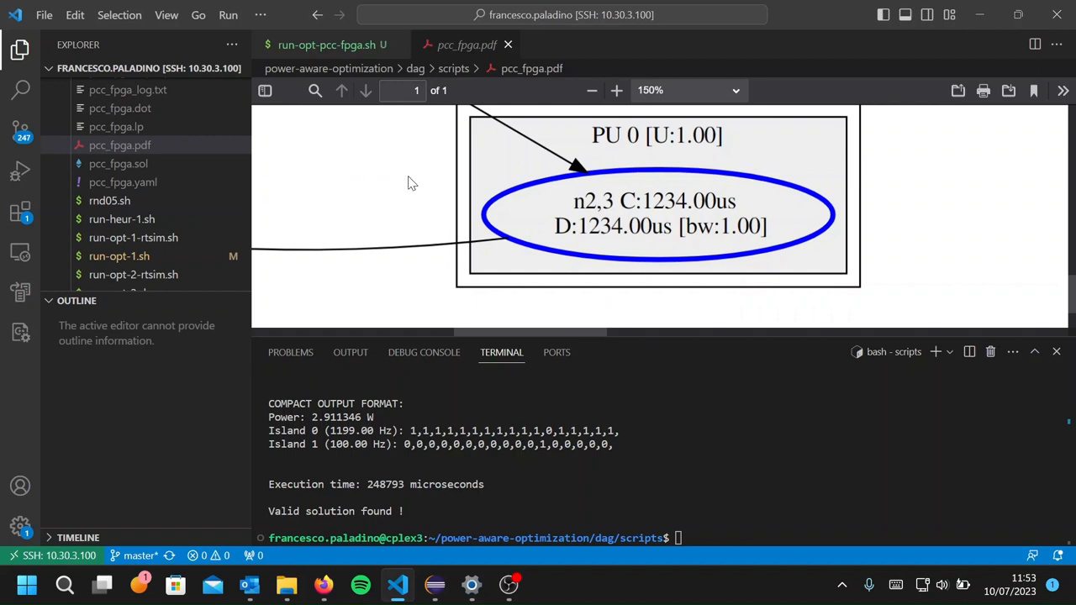
{"action": "mouse_move", "coordinate": [320, 158]}
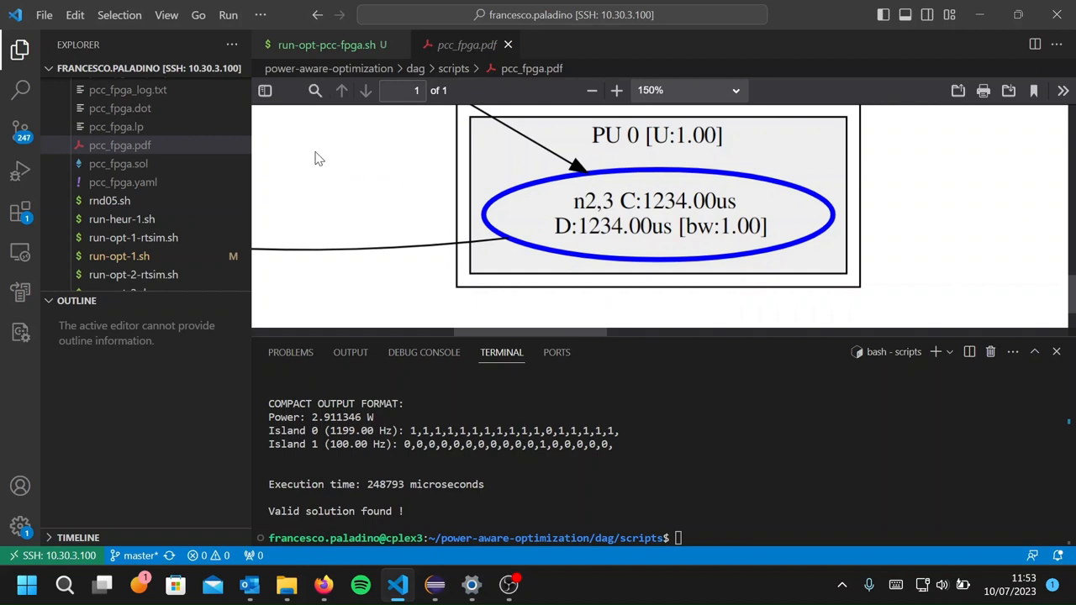
{"action": "mouse_move", "coordinate": [326, 192]}
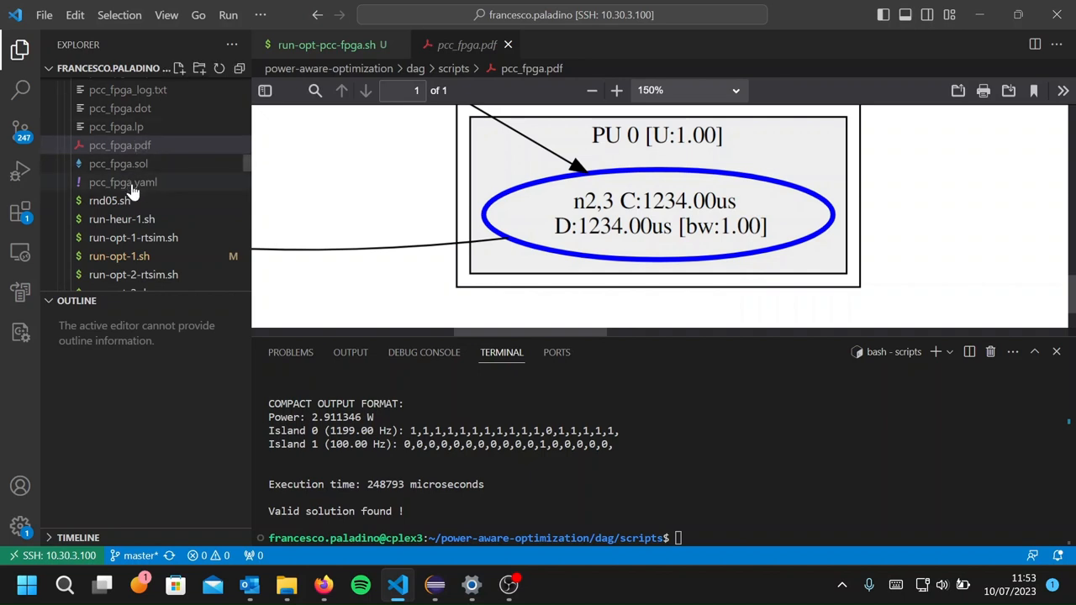
{"action": "mouse_move", "coordinate": [123, 182]}
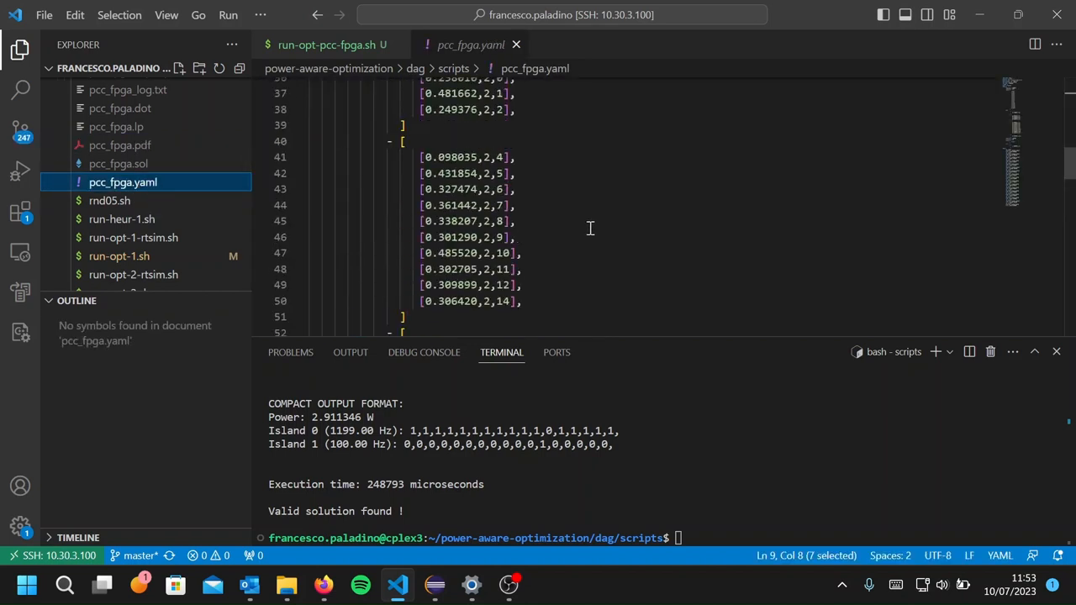
Step: Scroll through the pus section of per-task values in pcc_fpga.yaml
{"action": "scroll", "scroll_direction": "up", "scroll_amount": 3}
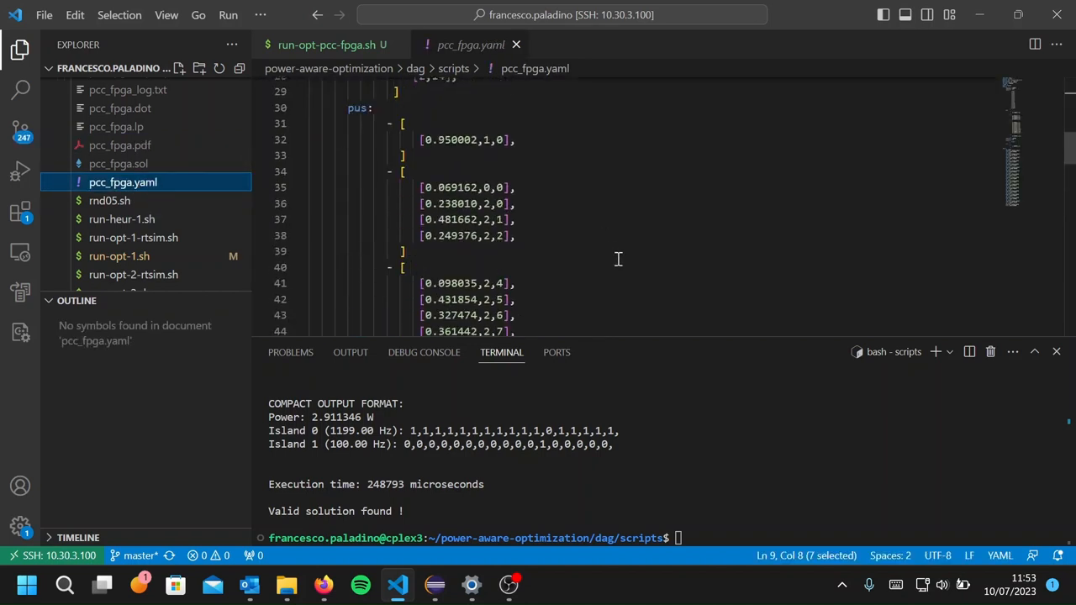
{"action": "scroll", "scroll_direction": "down", "scroll_amount": 3}
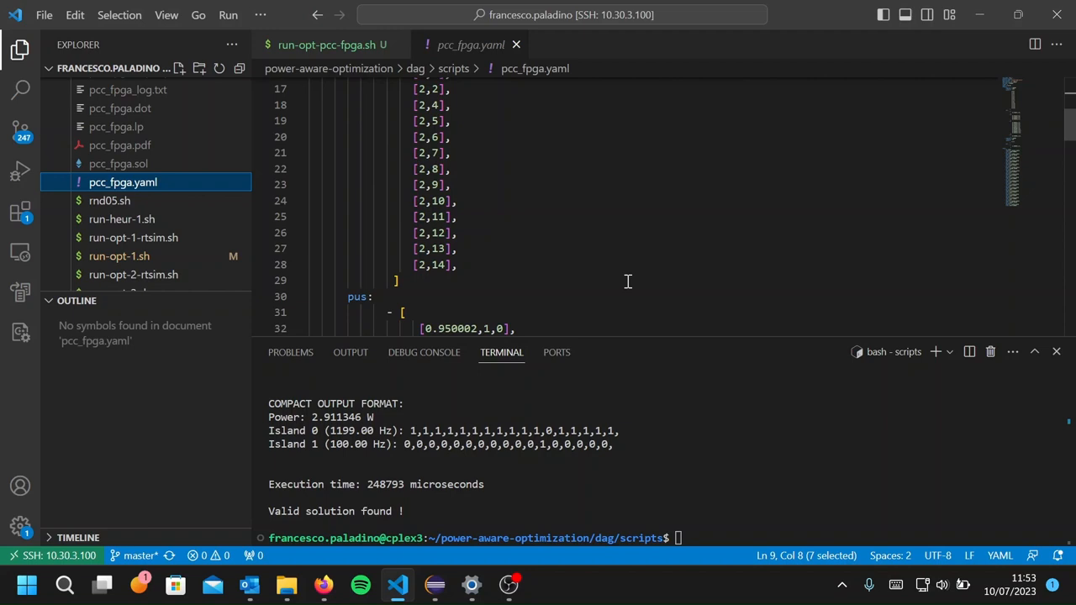
{"action": "scroll", "scroll_direction": "down", "scroll_amount": 3}
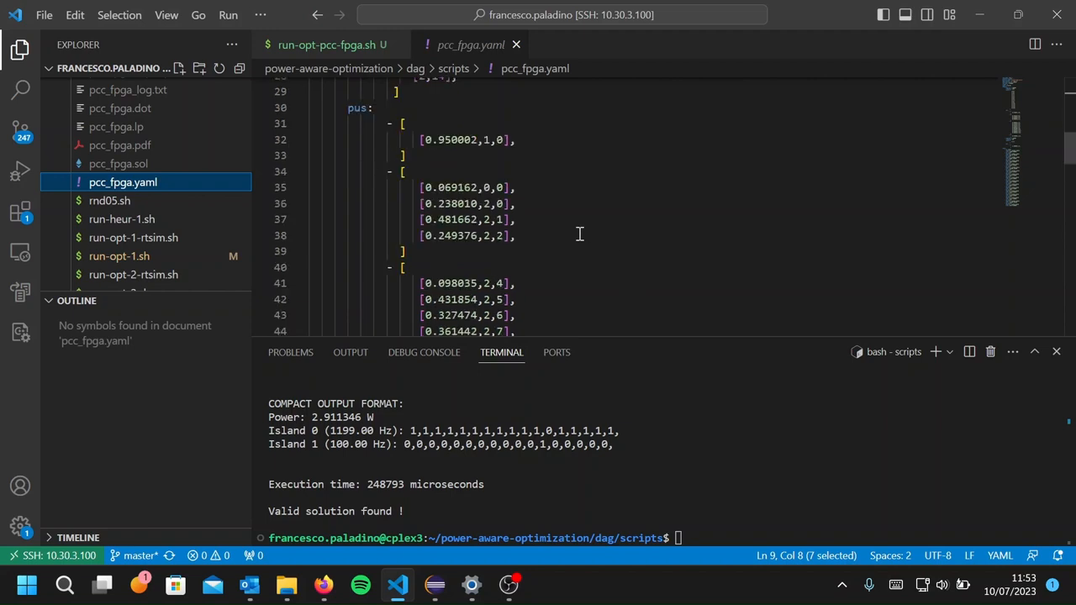